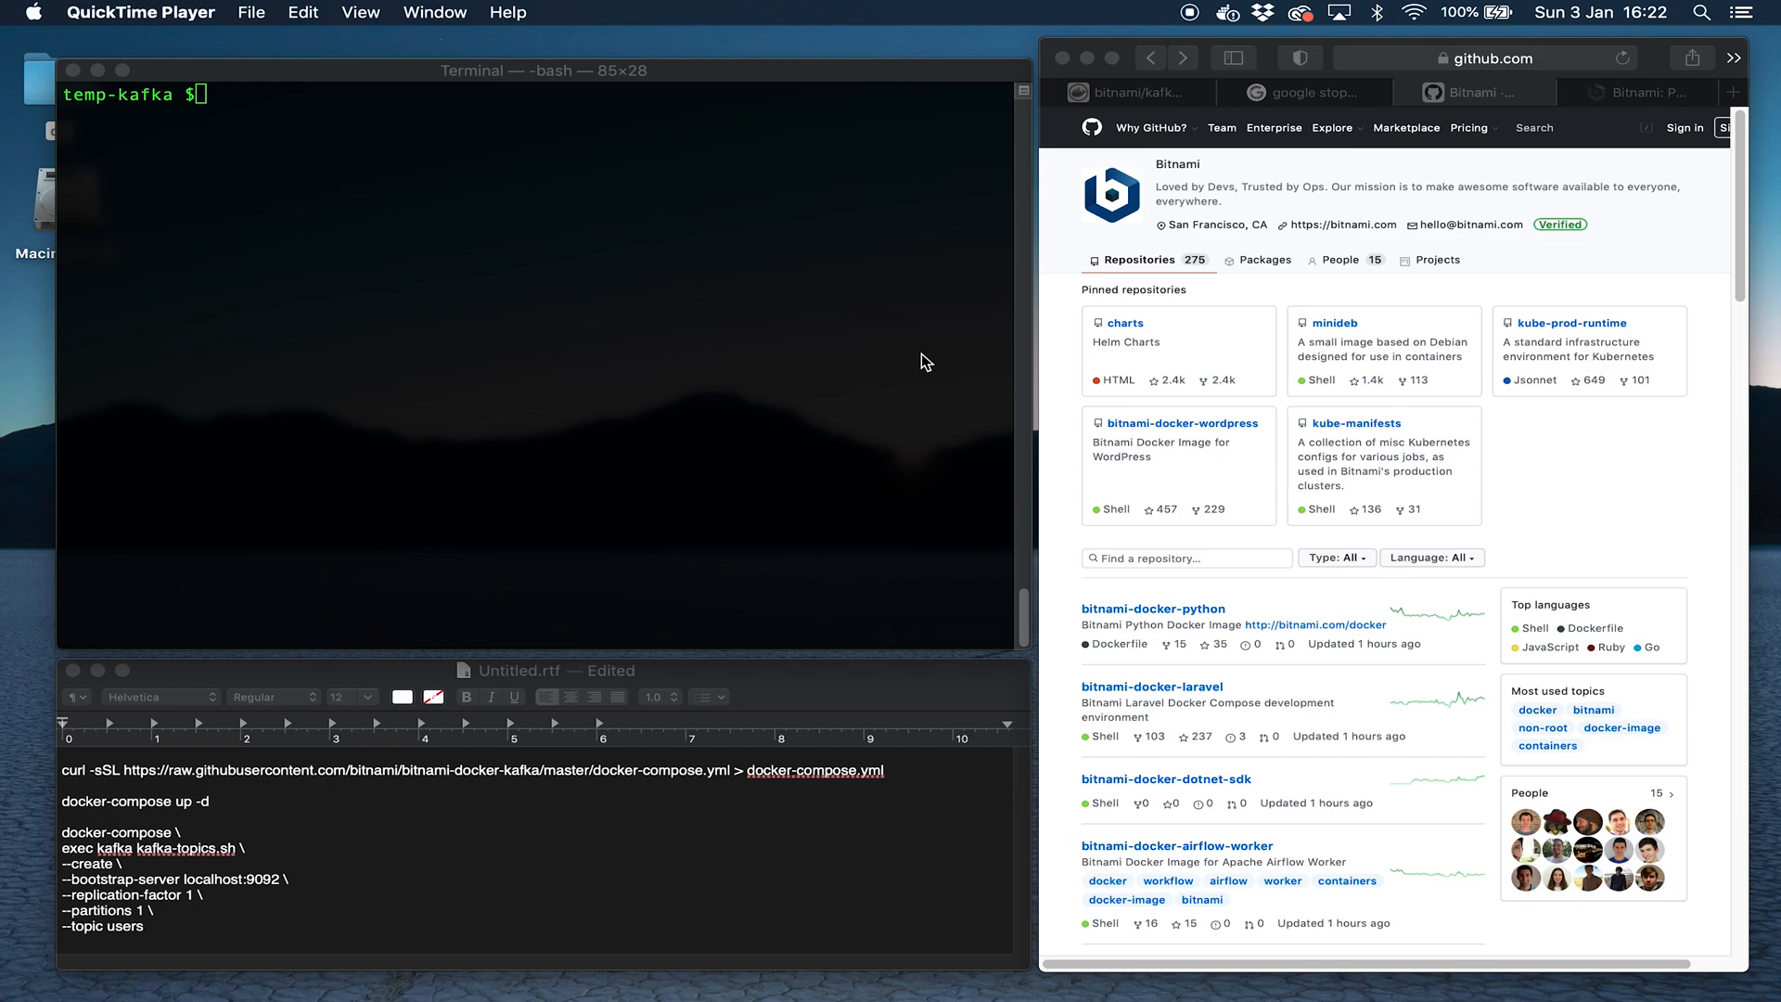
Start the Google stopwatch timing the Kafka startup, then bring the command notes forward.
click(1306, 93)
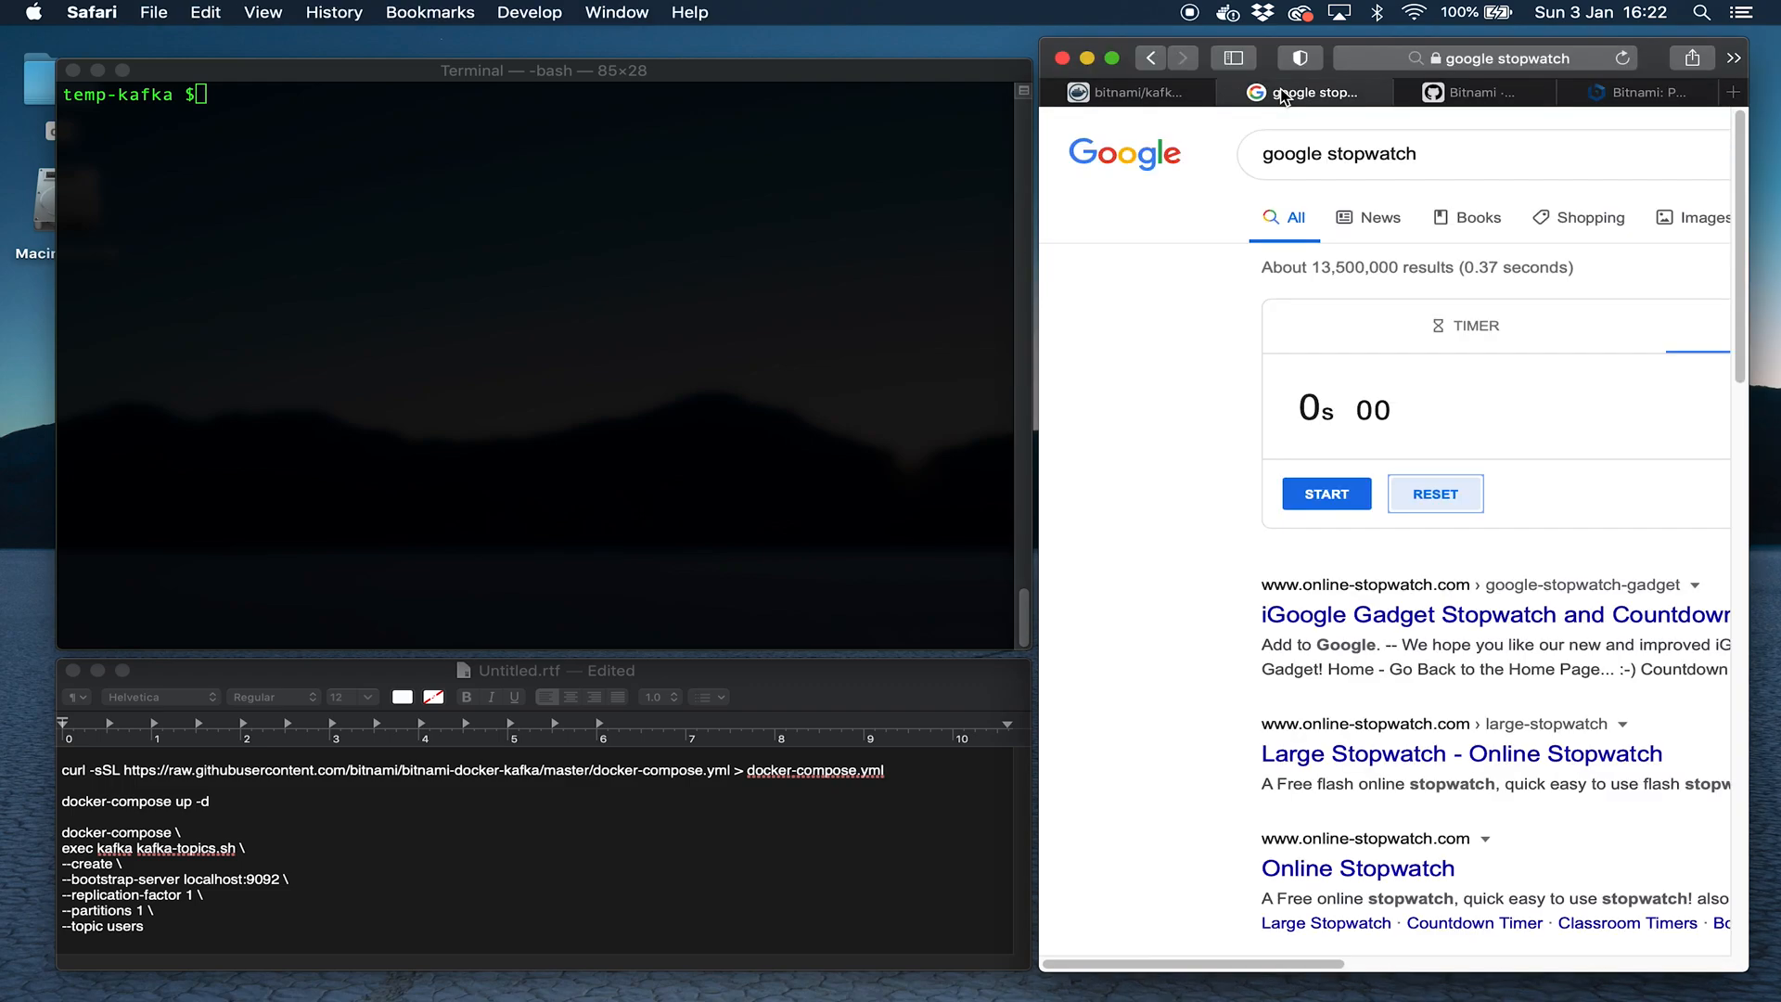
mouse_move(1252, 588)
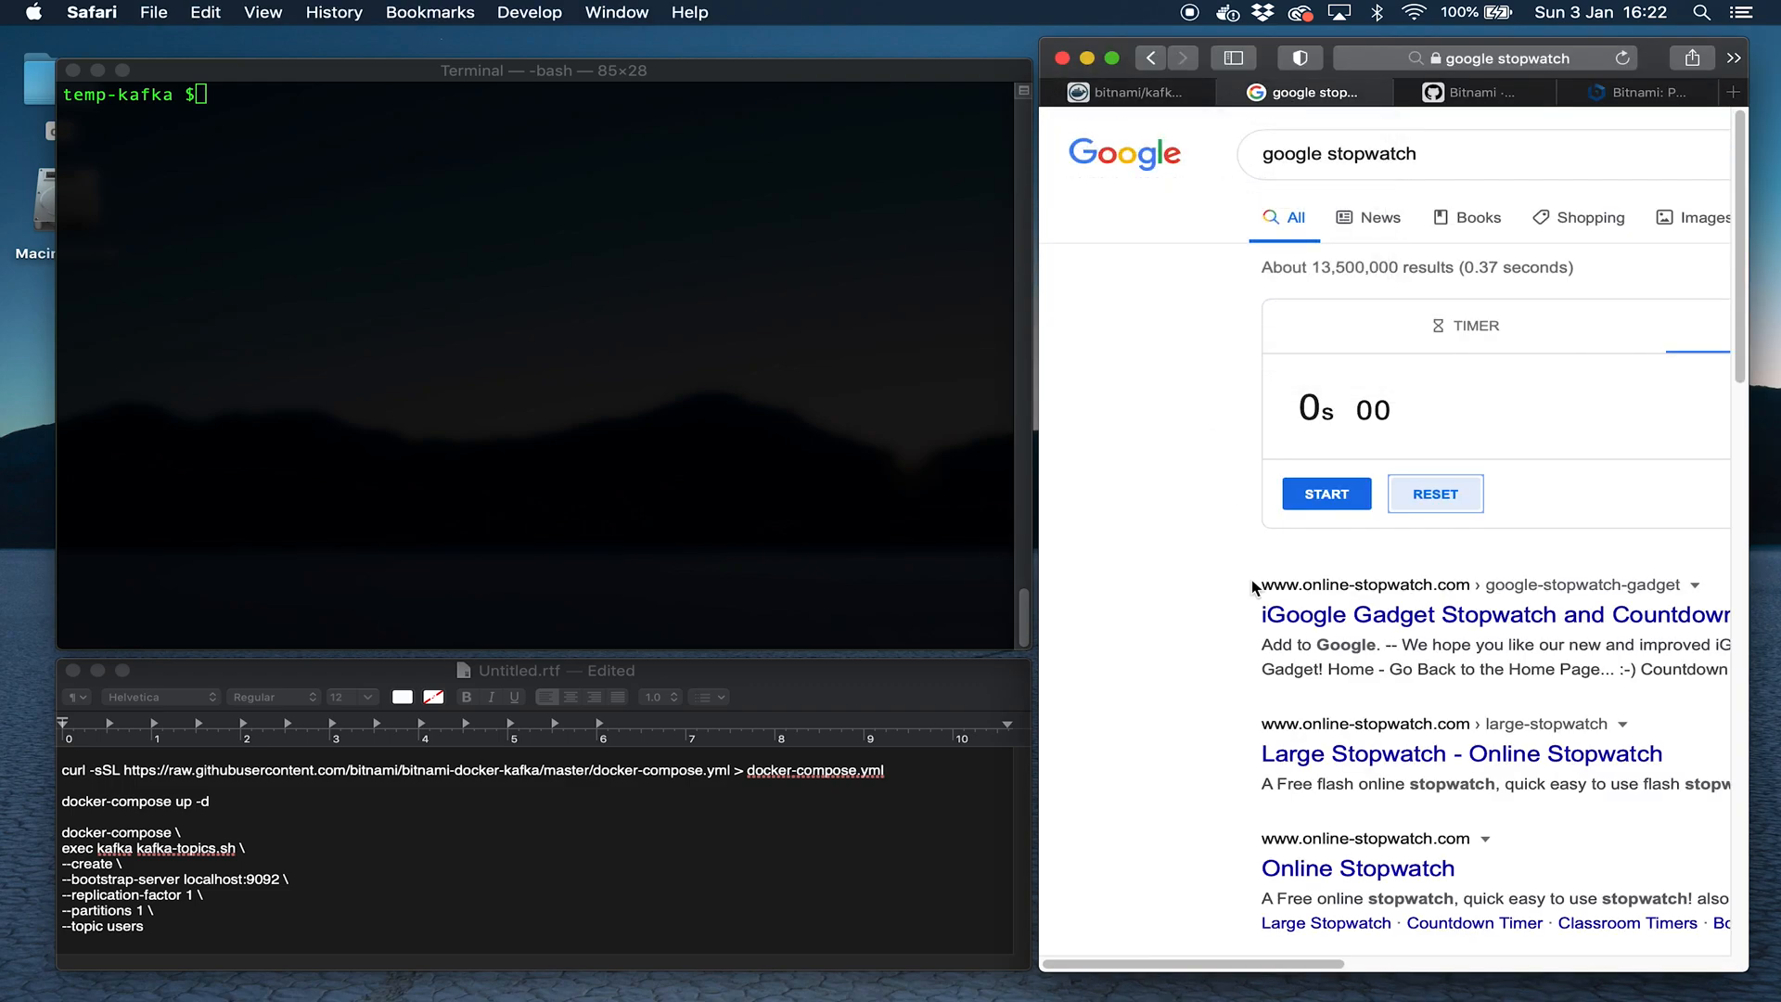
click(1324, 493)
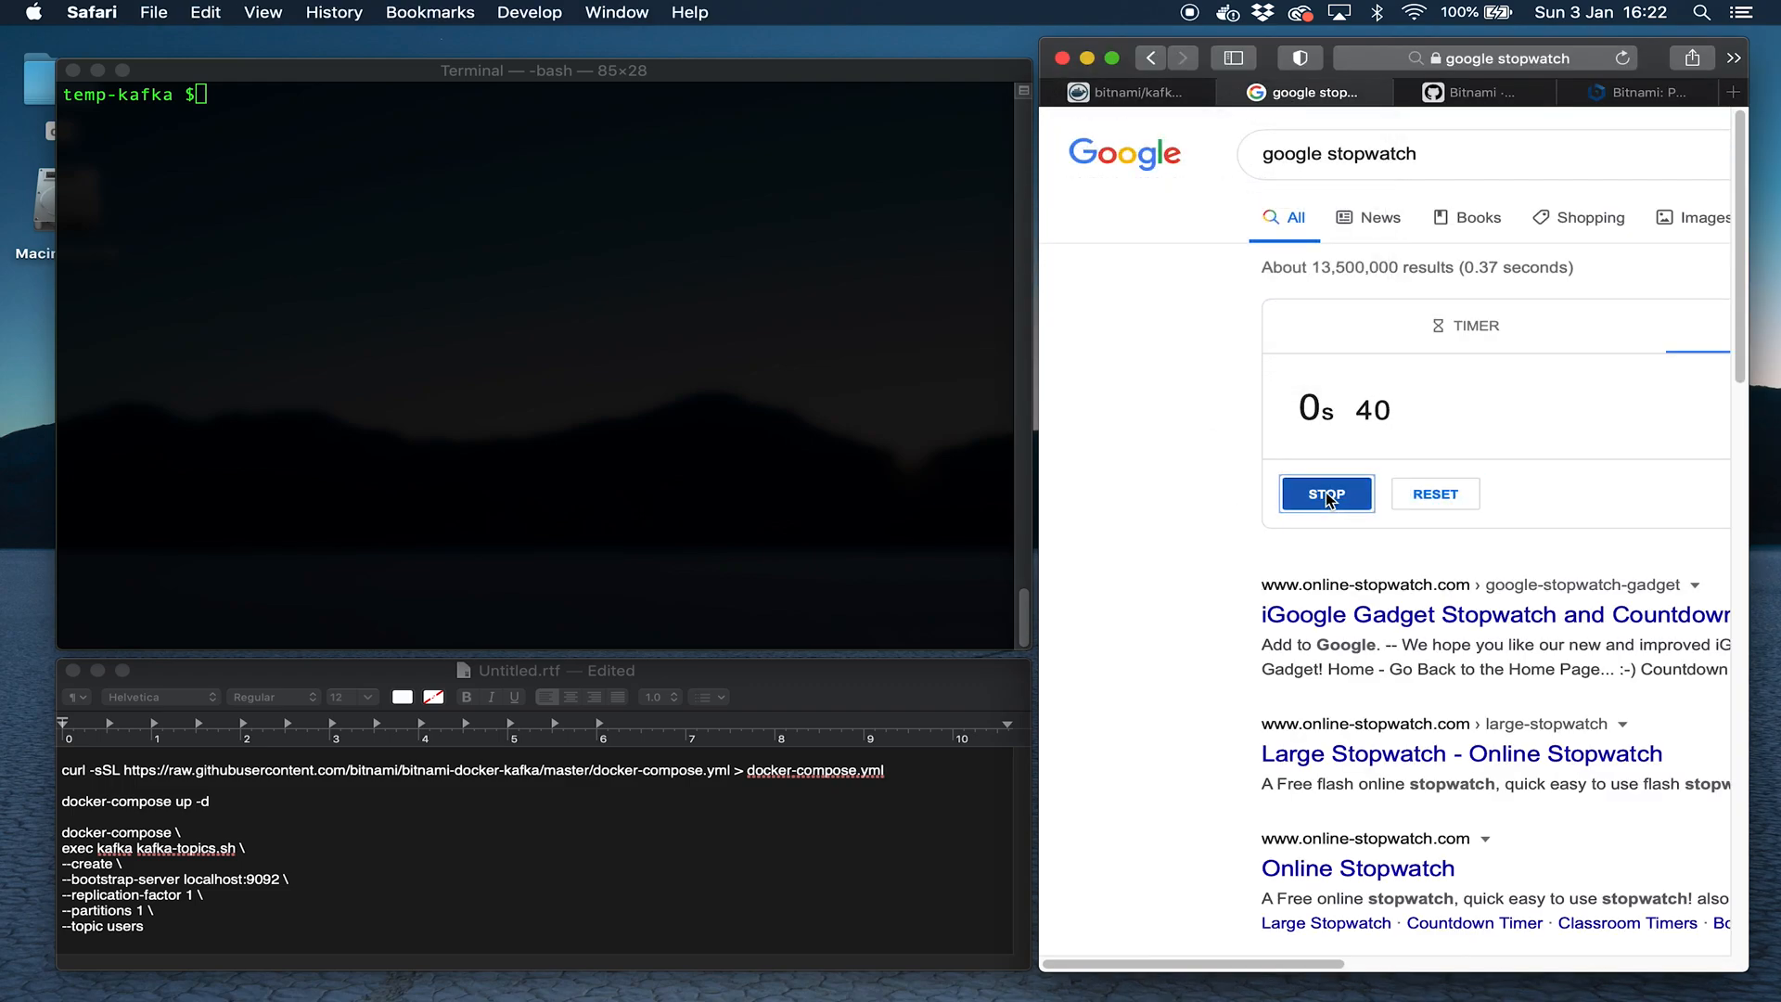
click(363, 771)
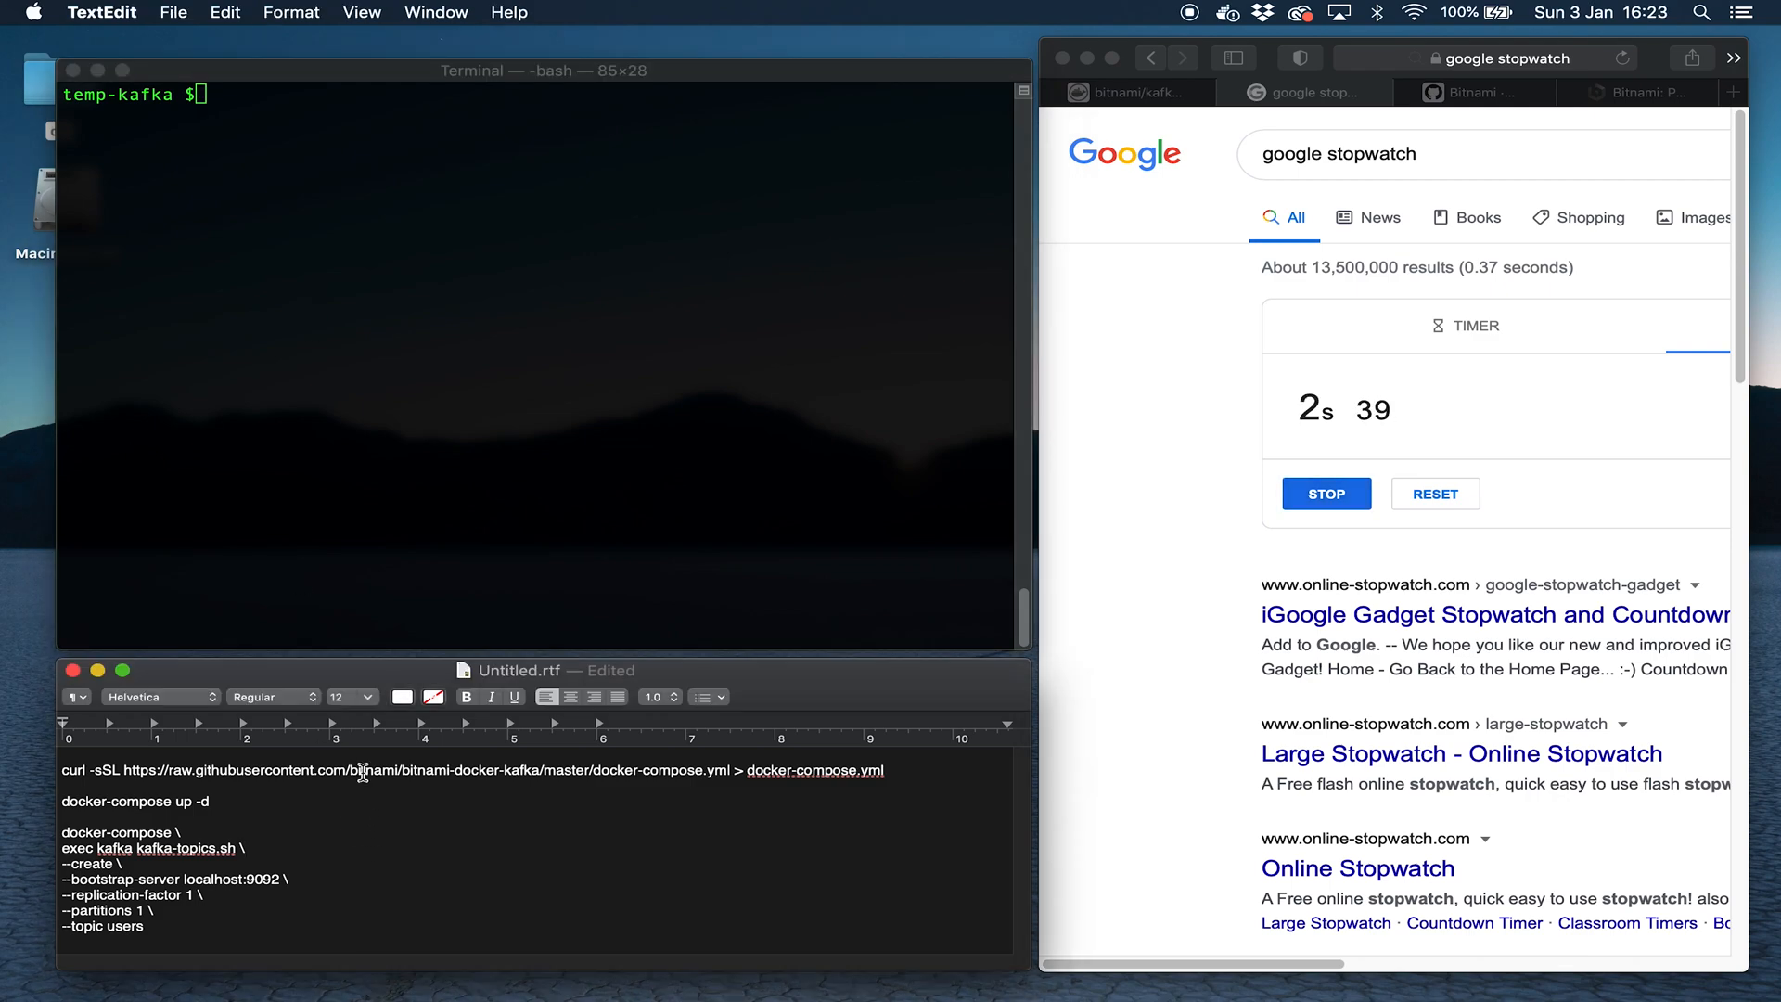
Fetch Bitnami's docker-compose.yml with curl and launch the Kafka stack with docker-compose up -d.
click(371, 378)
text(ls)
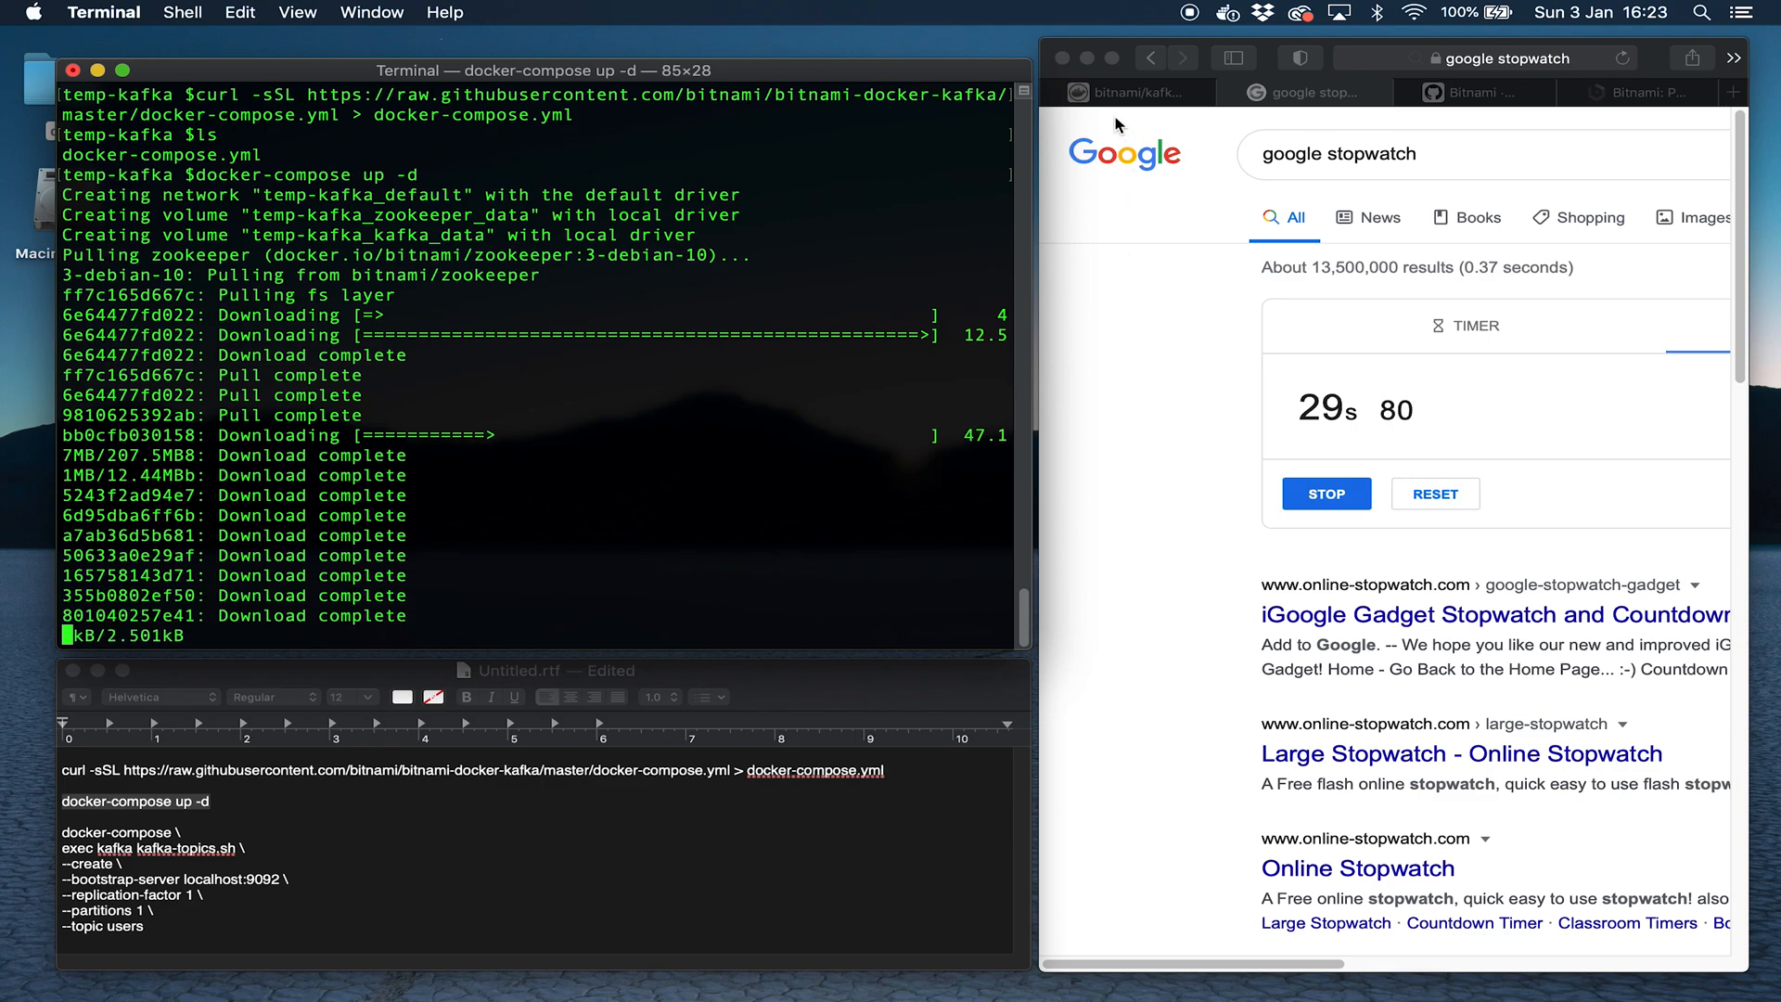
Read the bitnami/kafka Docker Compose TL;DR on Docker Hub, then show Bitnami's GitHub organisation.
click(1128, 93)
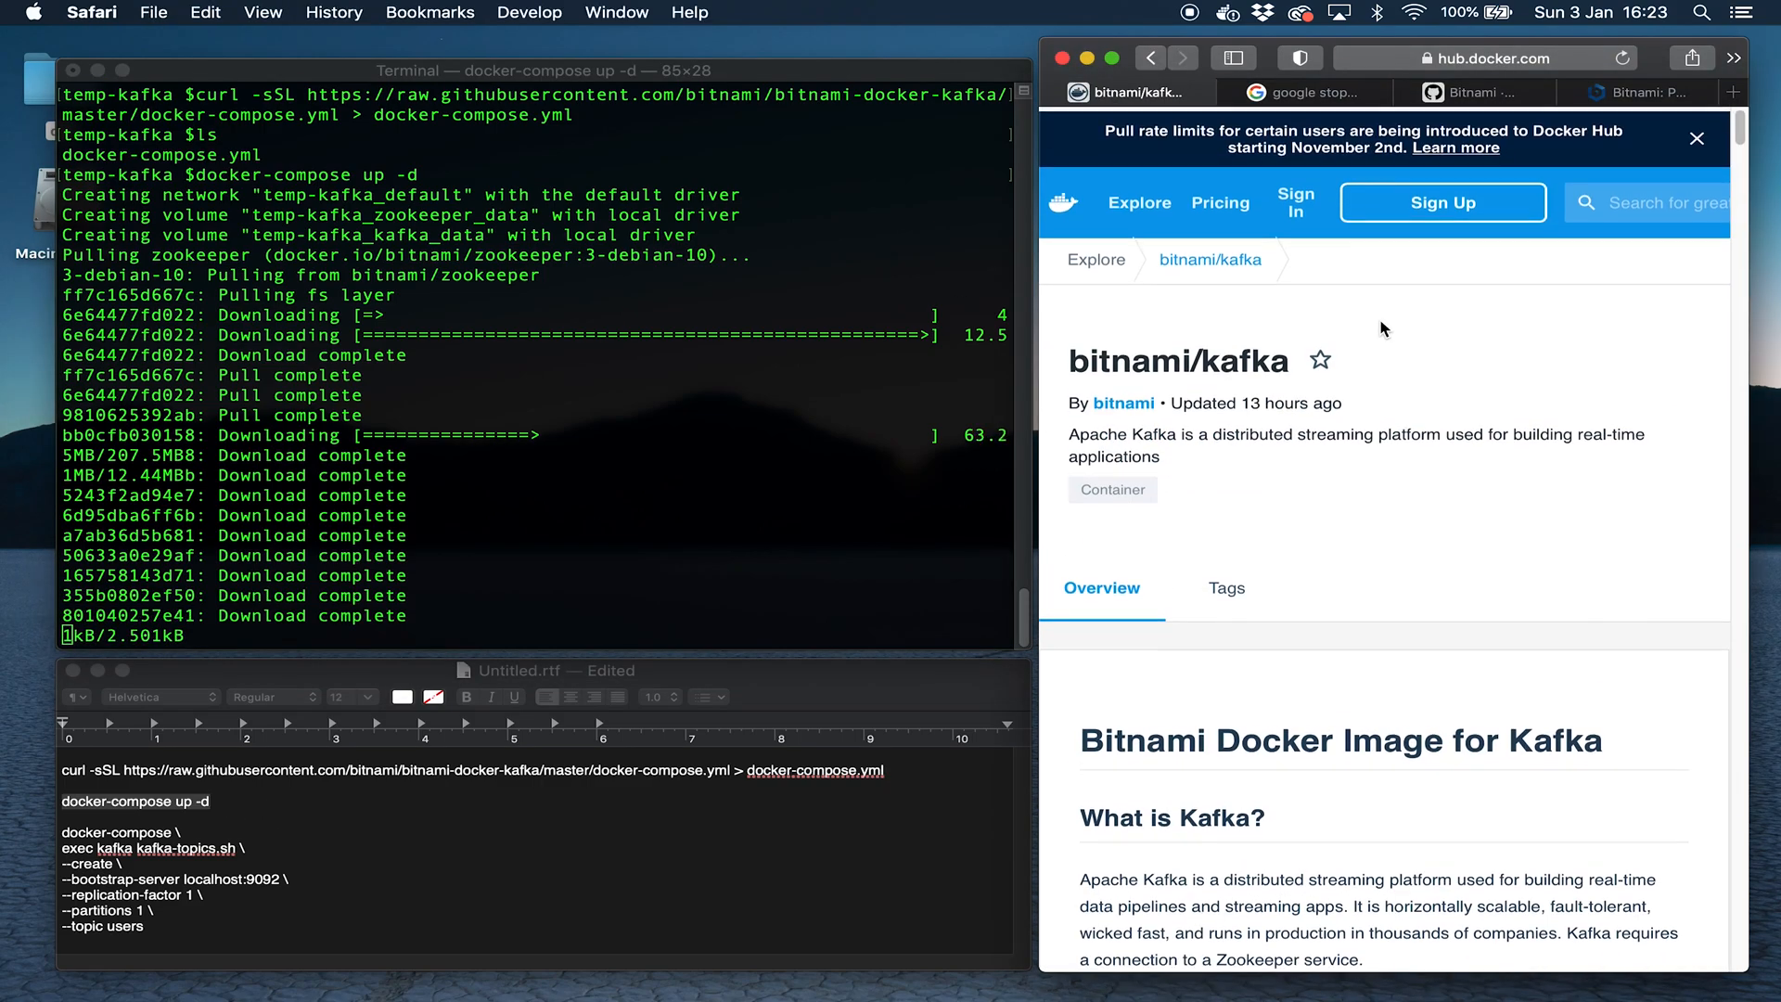
scroll(down, 3)
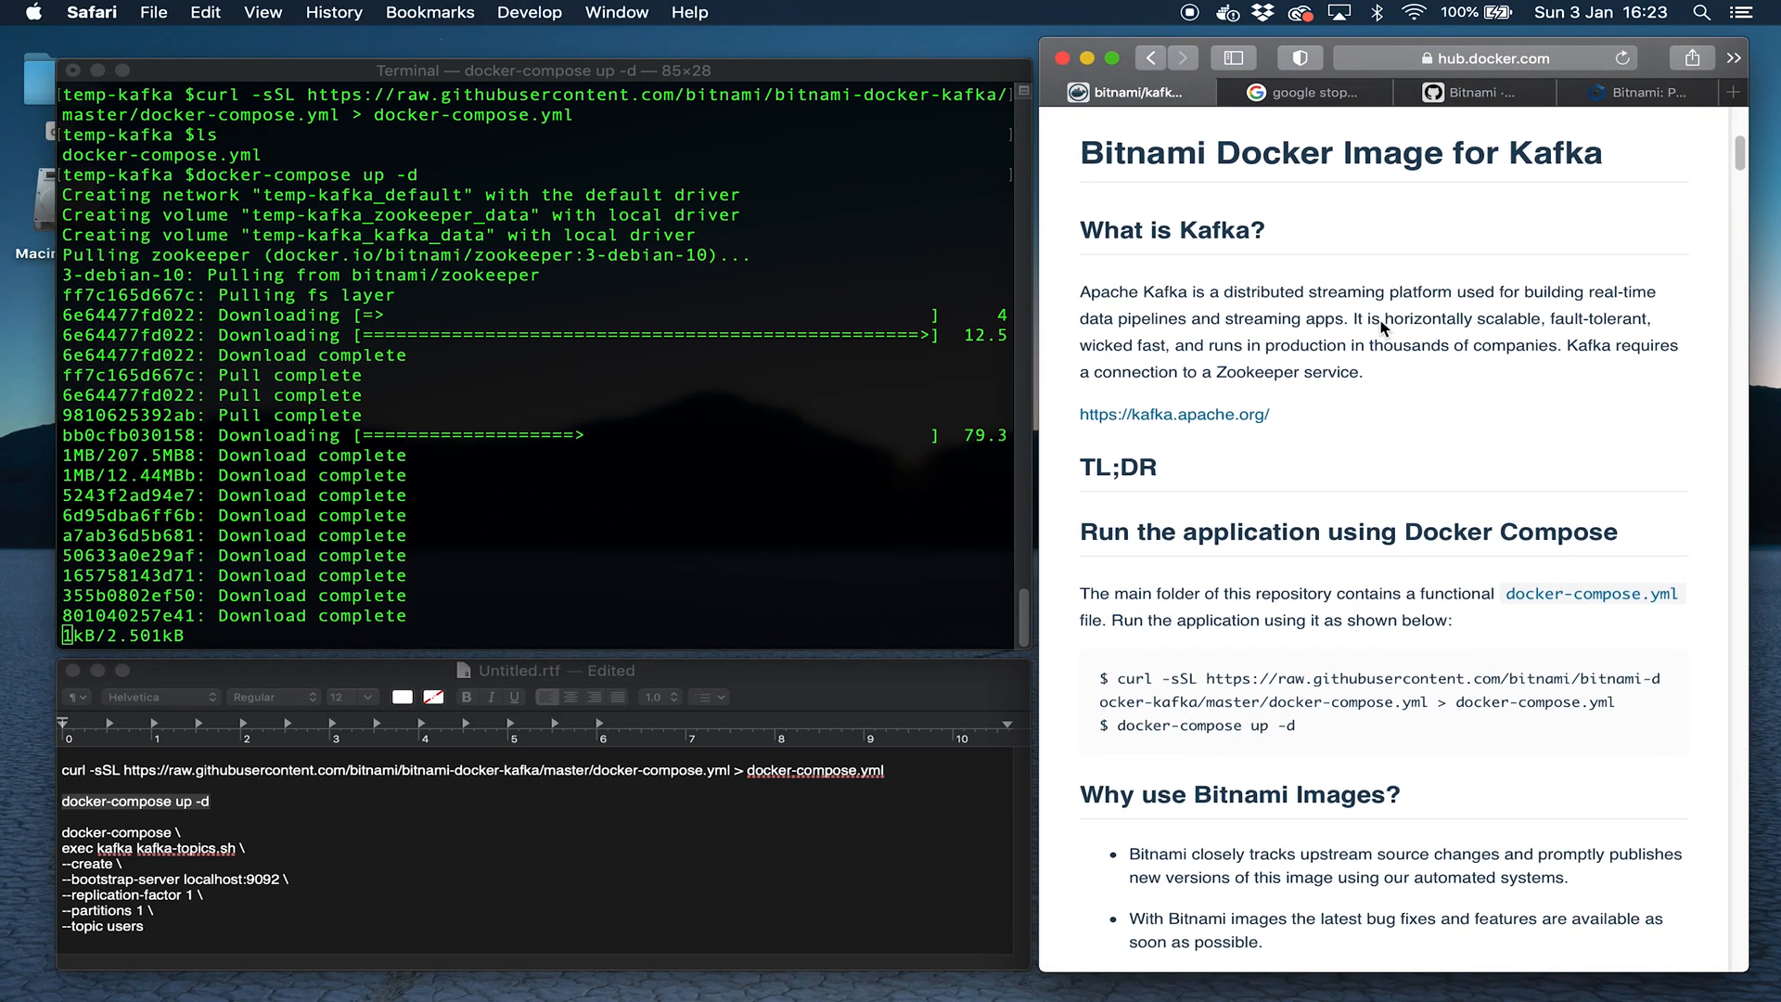
scroll(up, 3)
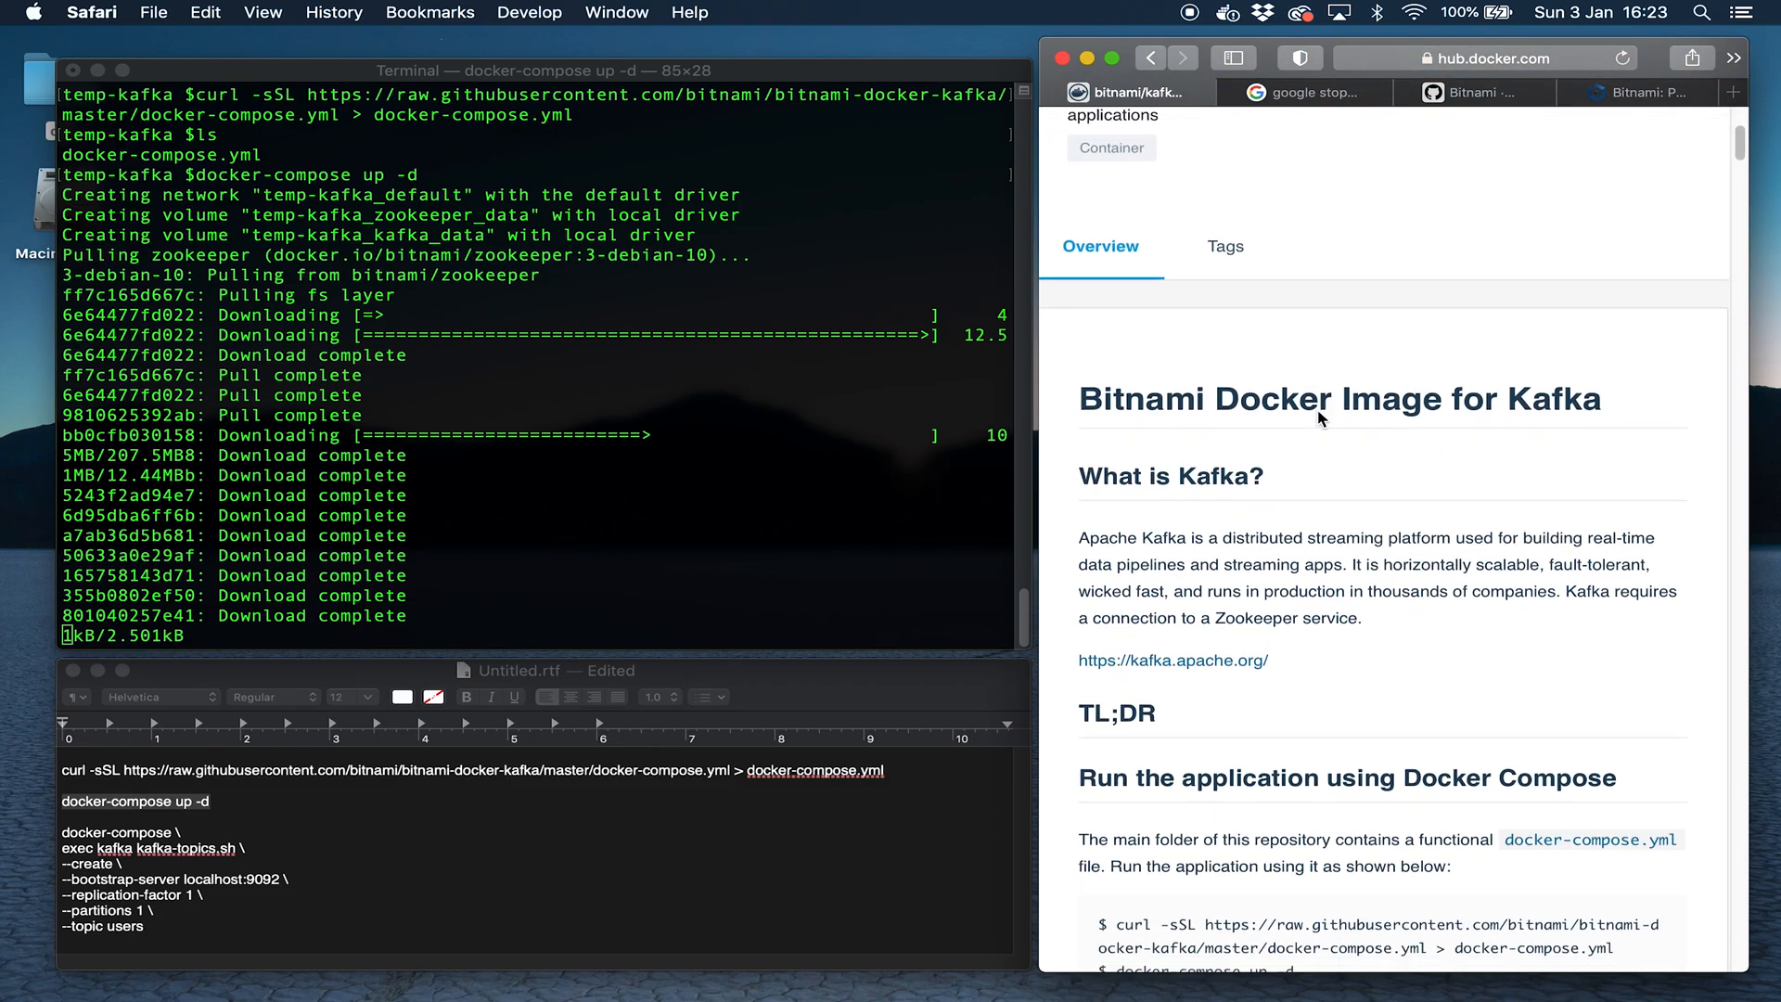
scroll(down, 3)
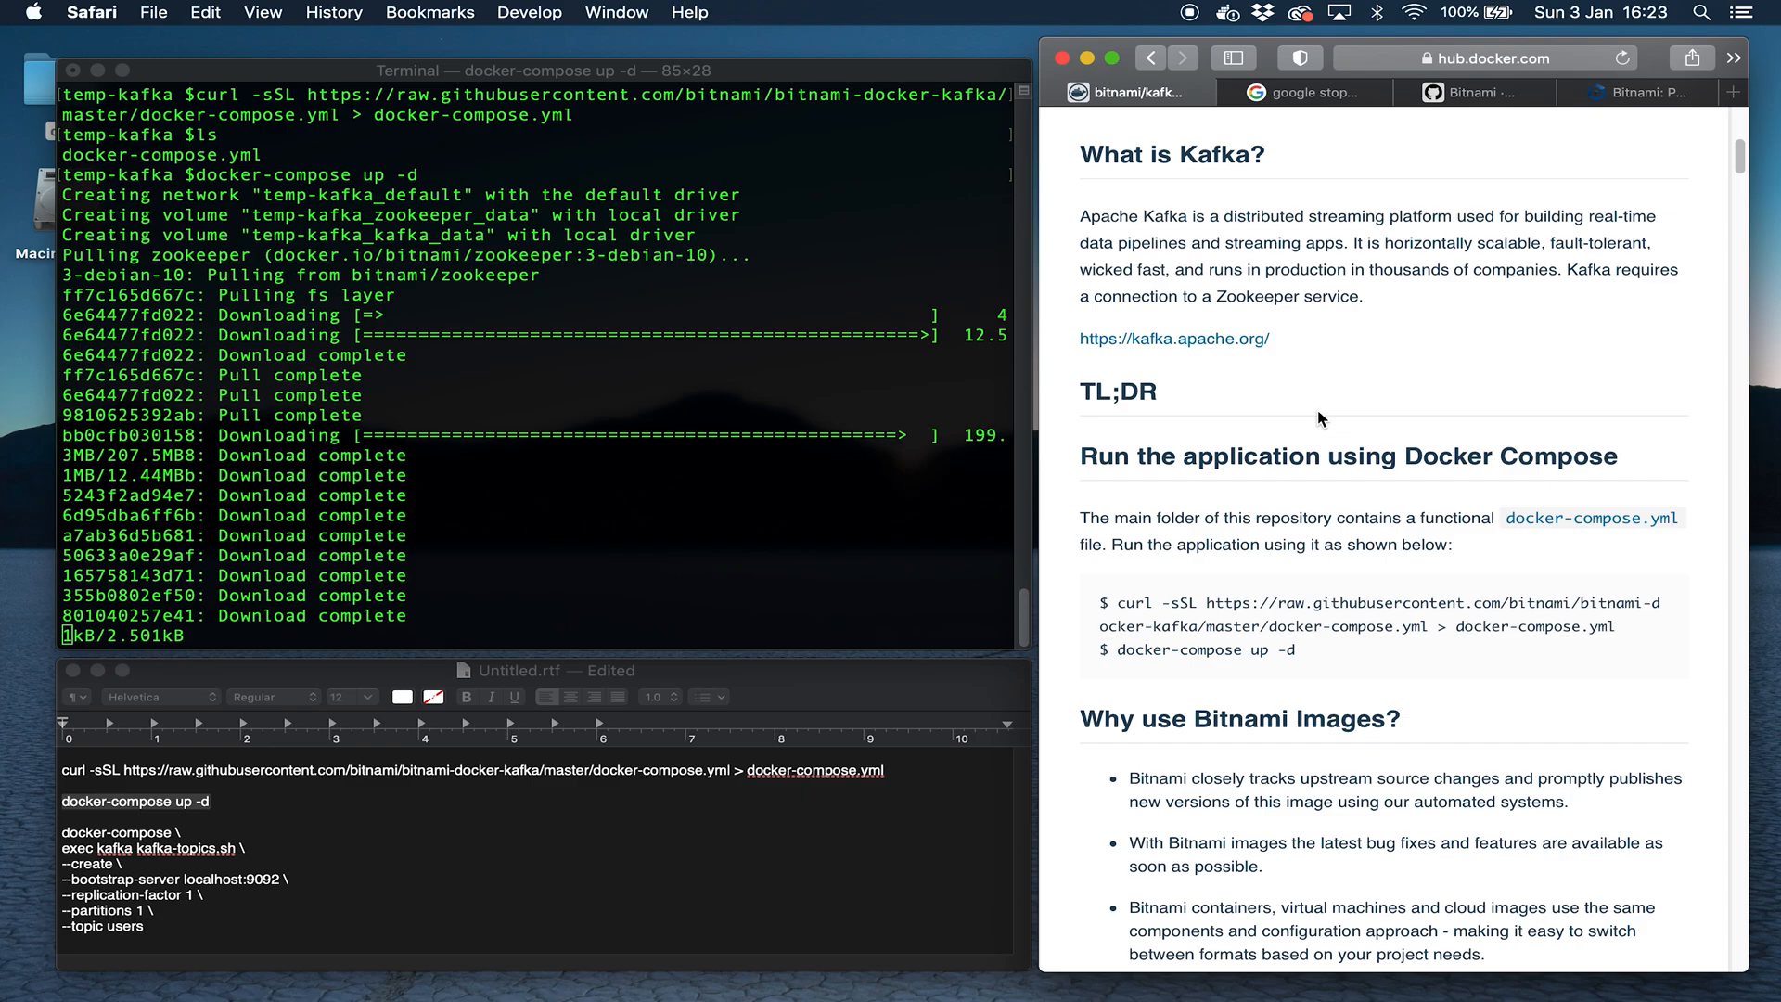
scroll(down, 3)
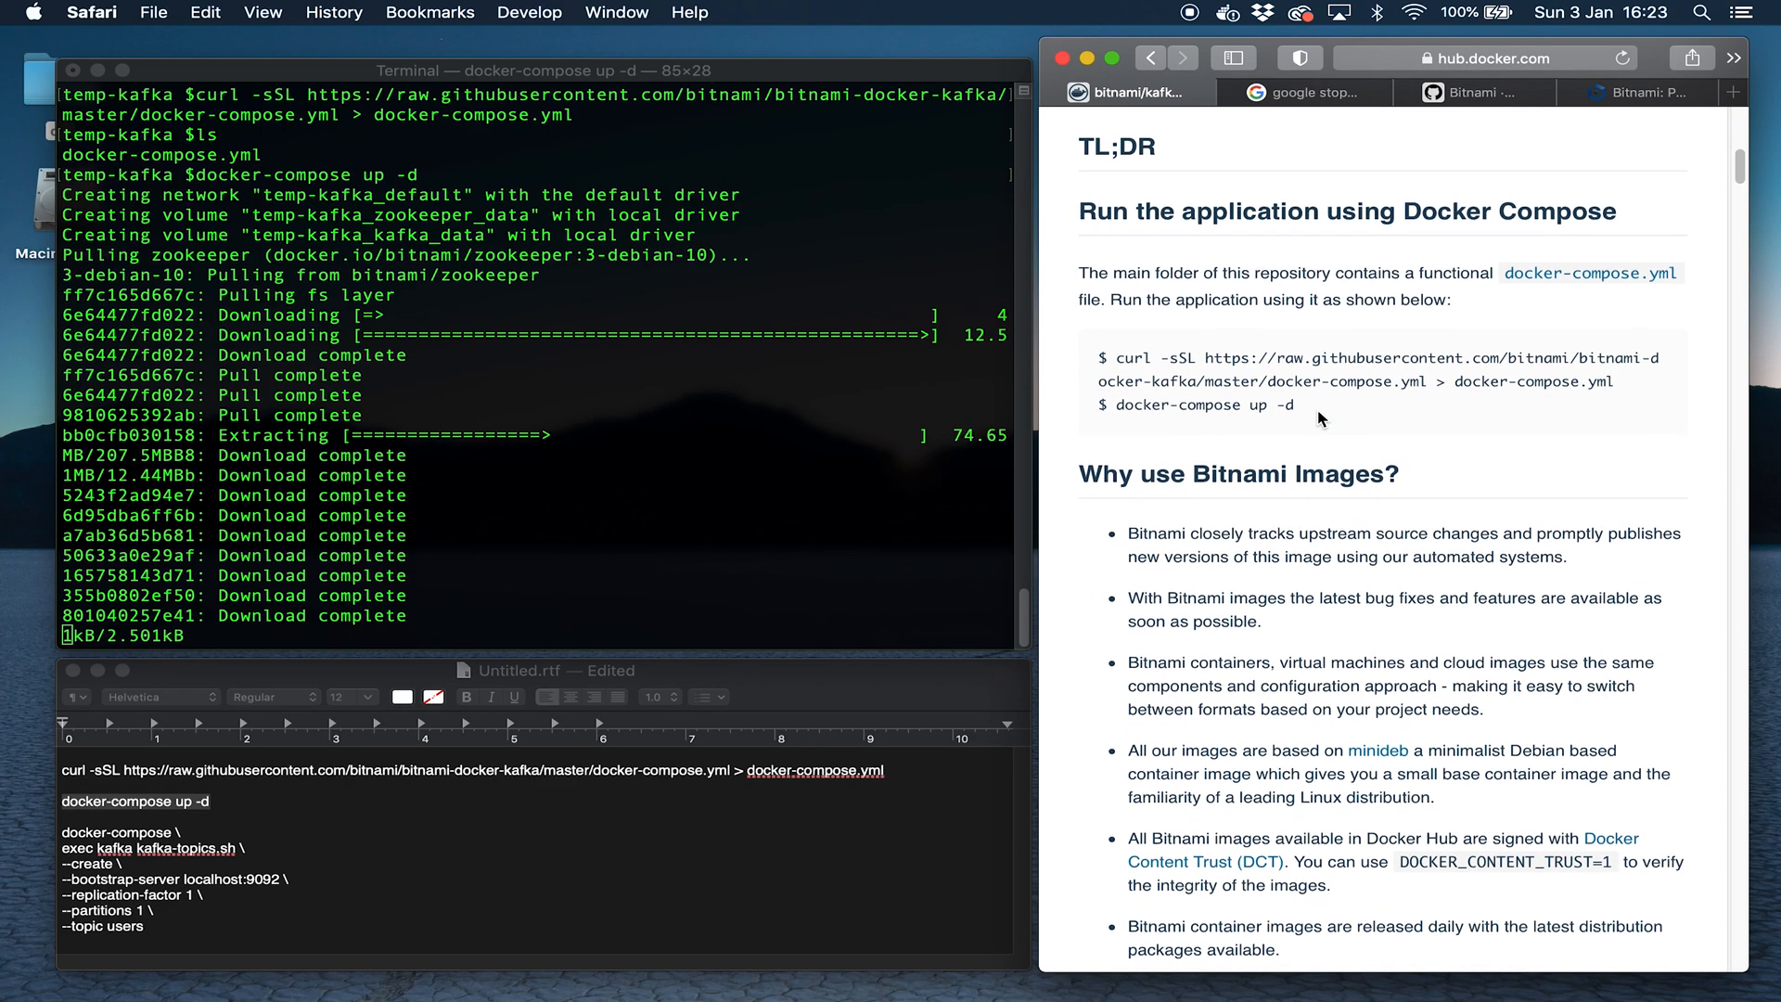
scroll(down, 3)
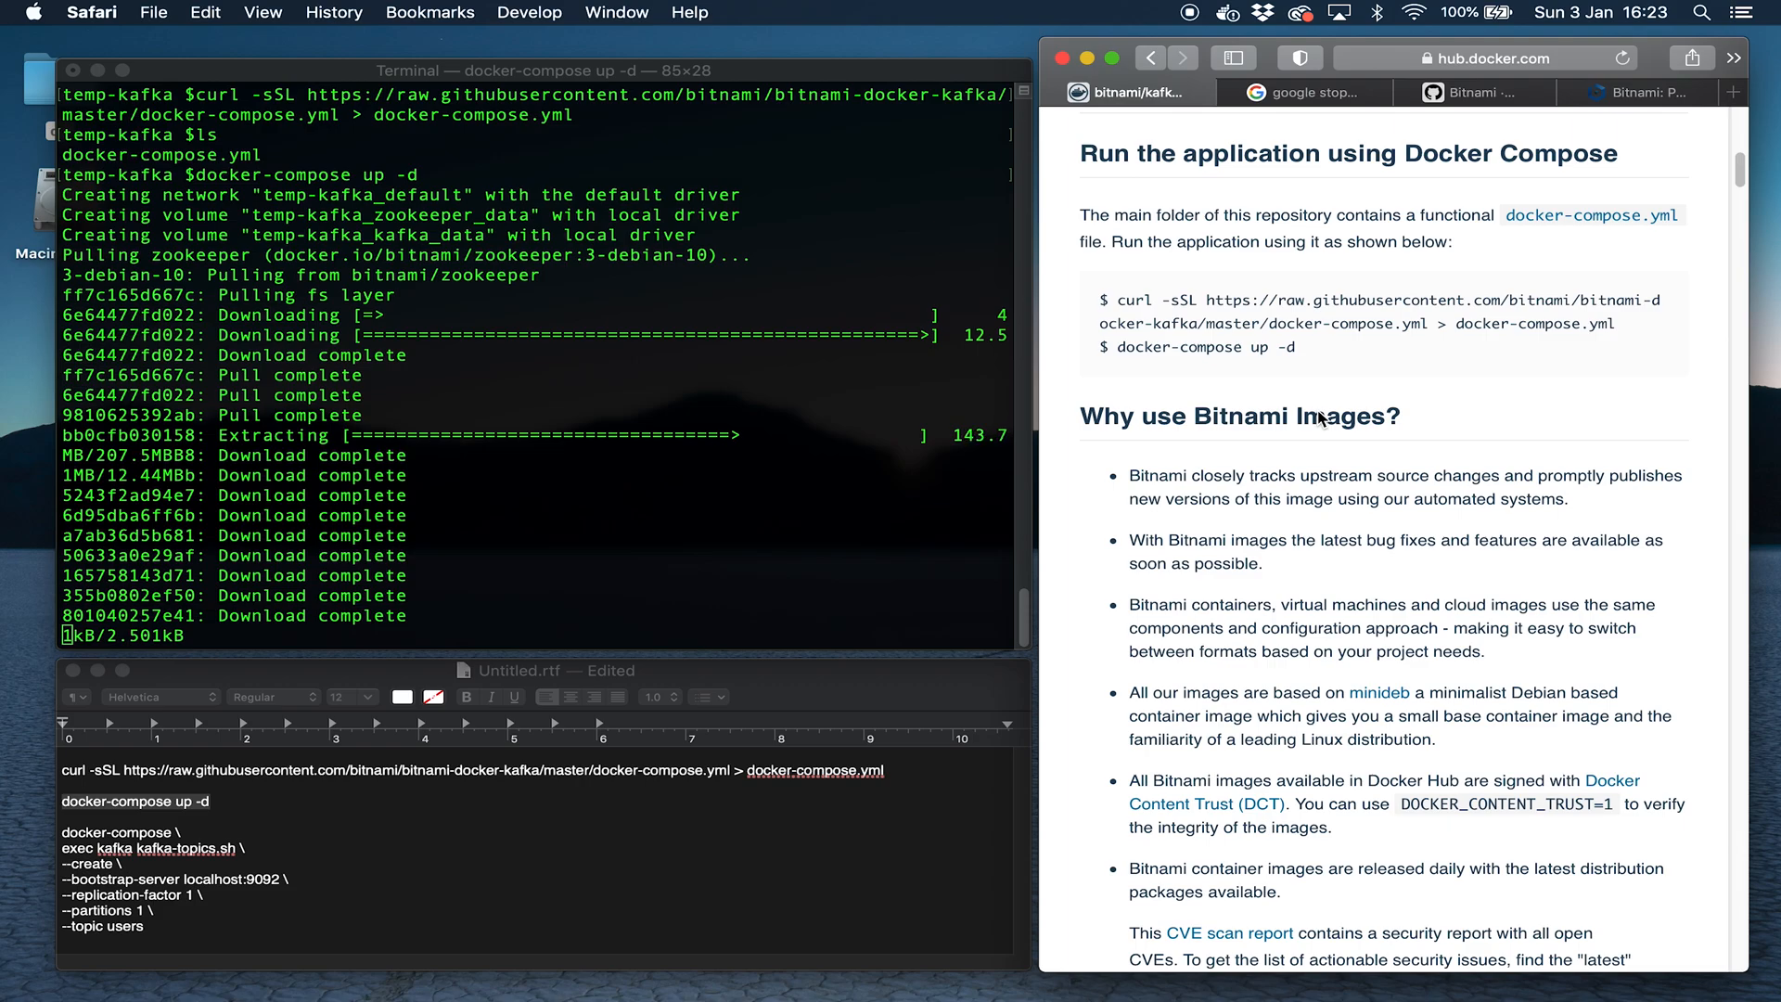
click(1475, 93)
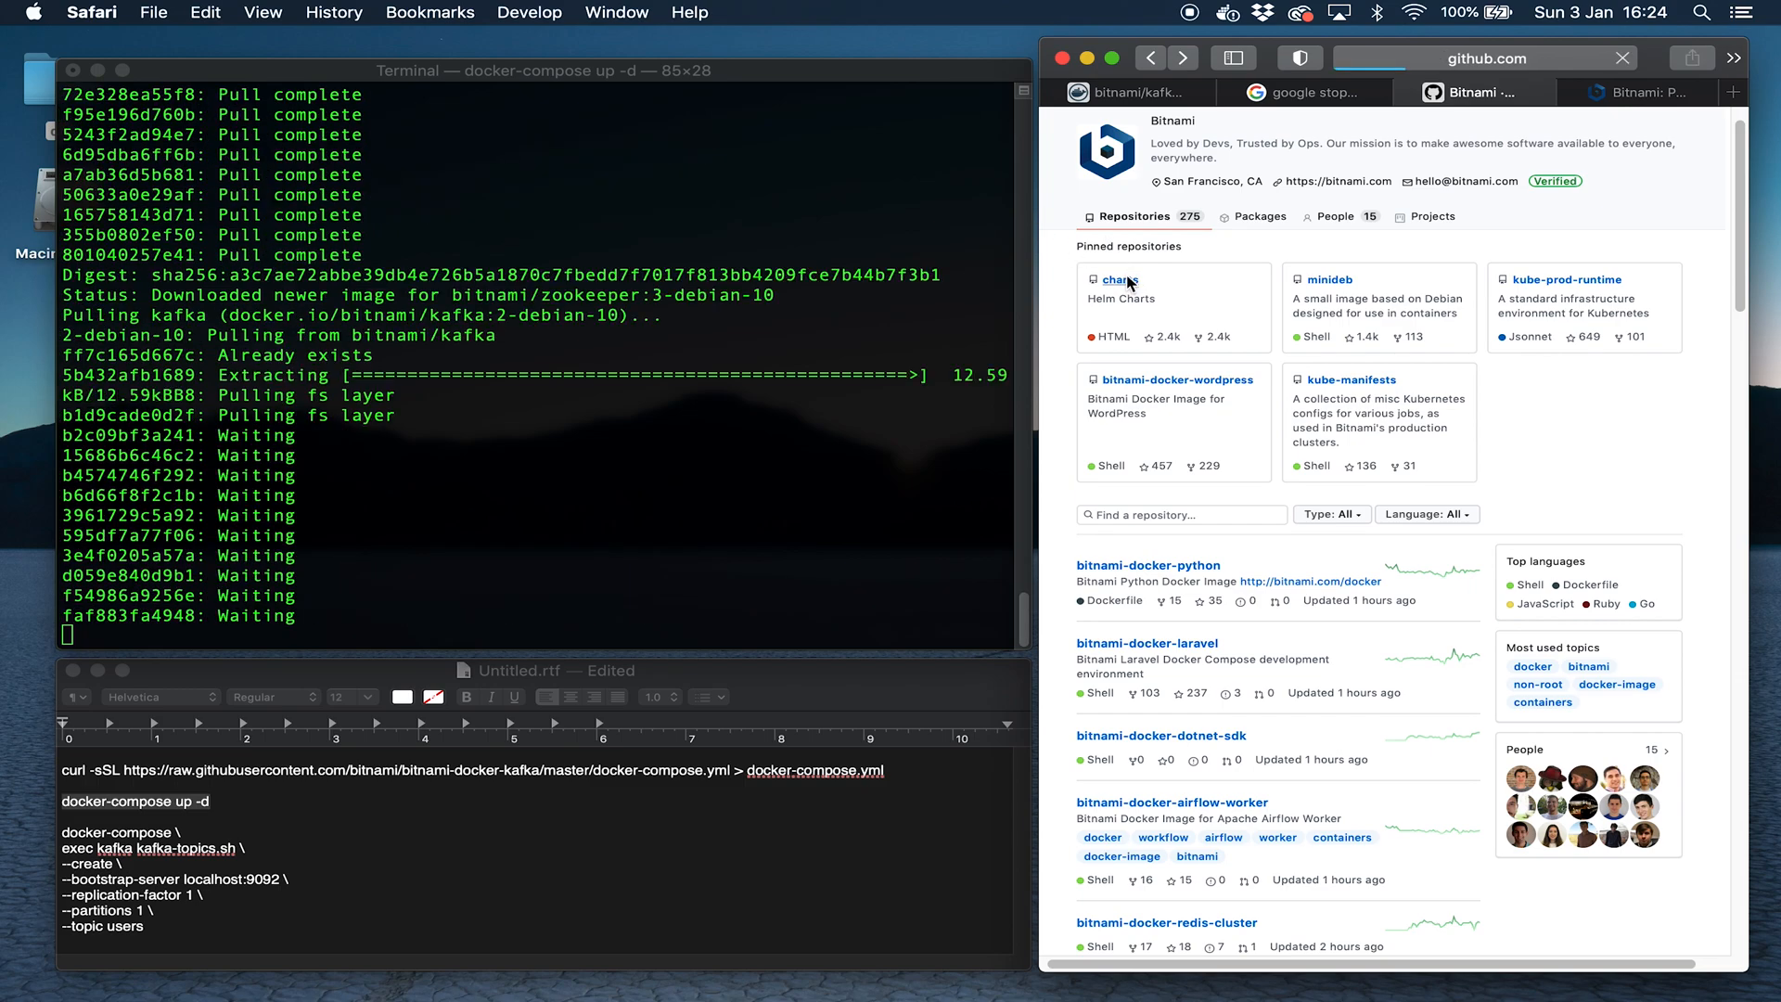
Browse the bitnami/charts repository and its bitnami folder of chart sources.
click(1122, 281)
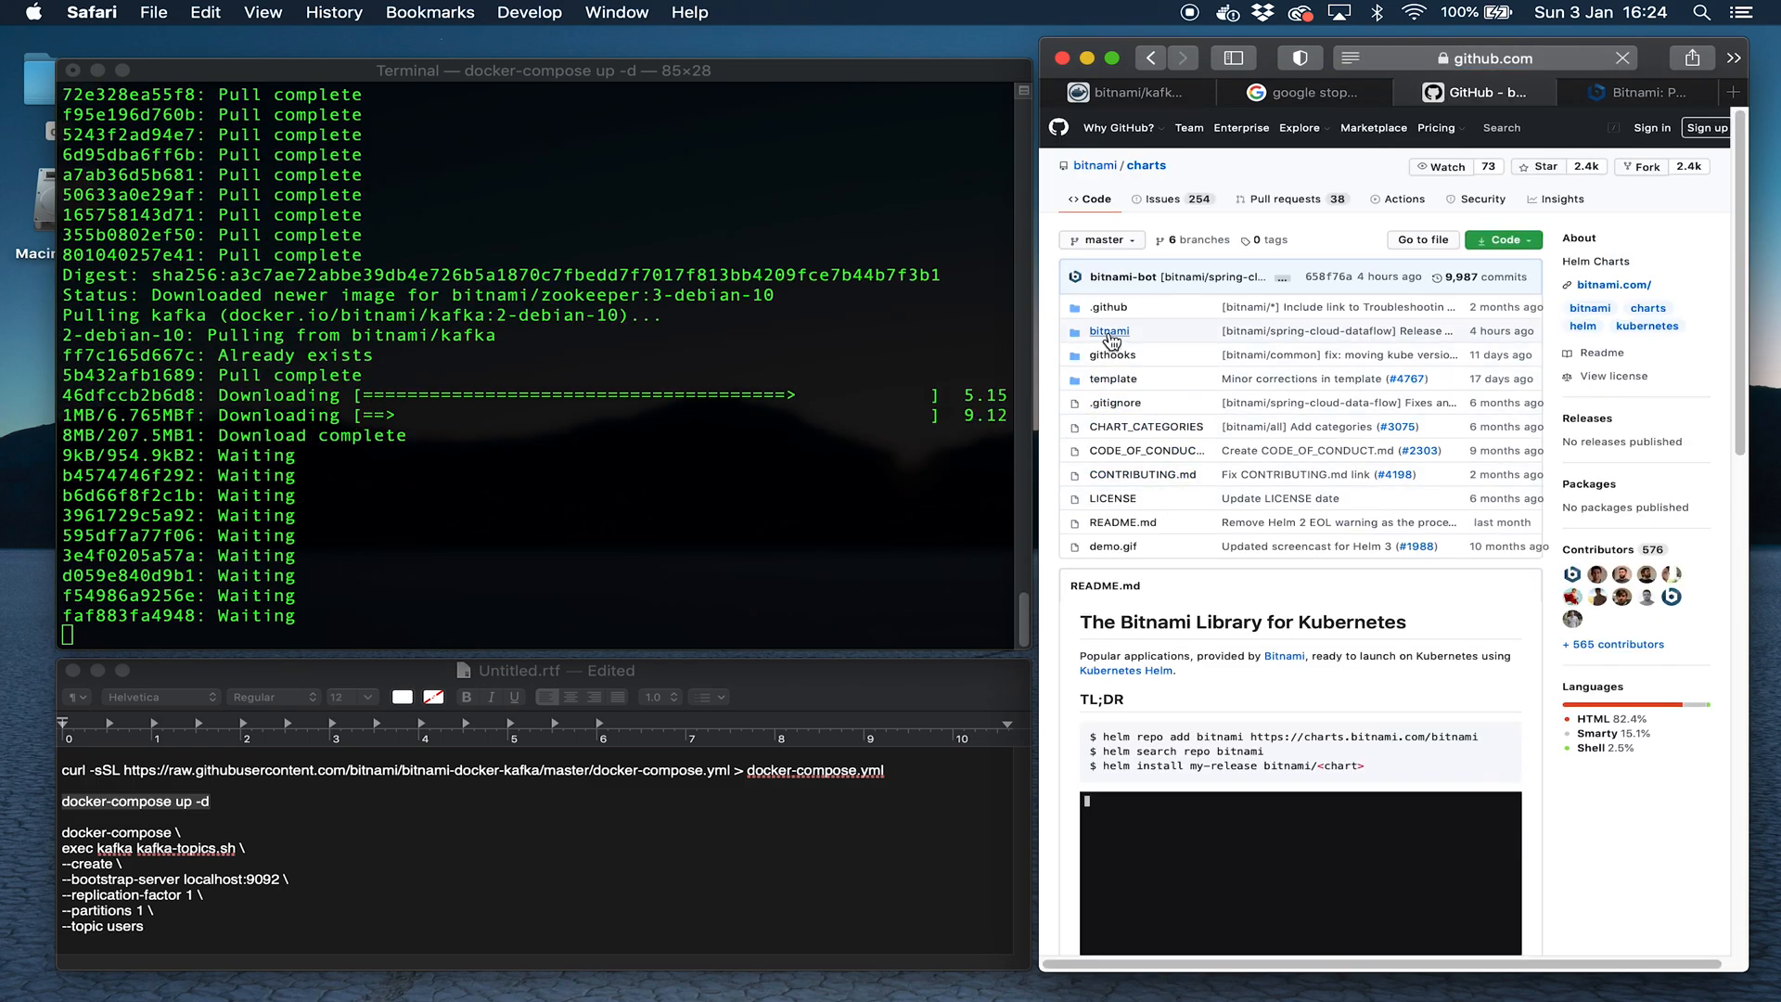
click(1110, 330)
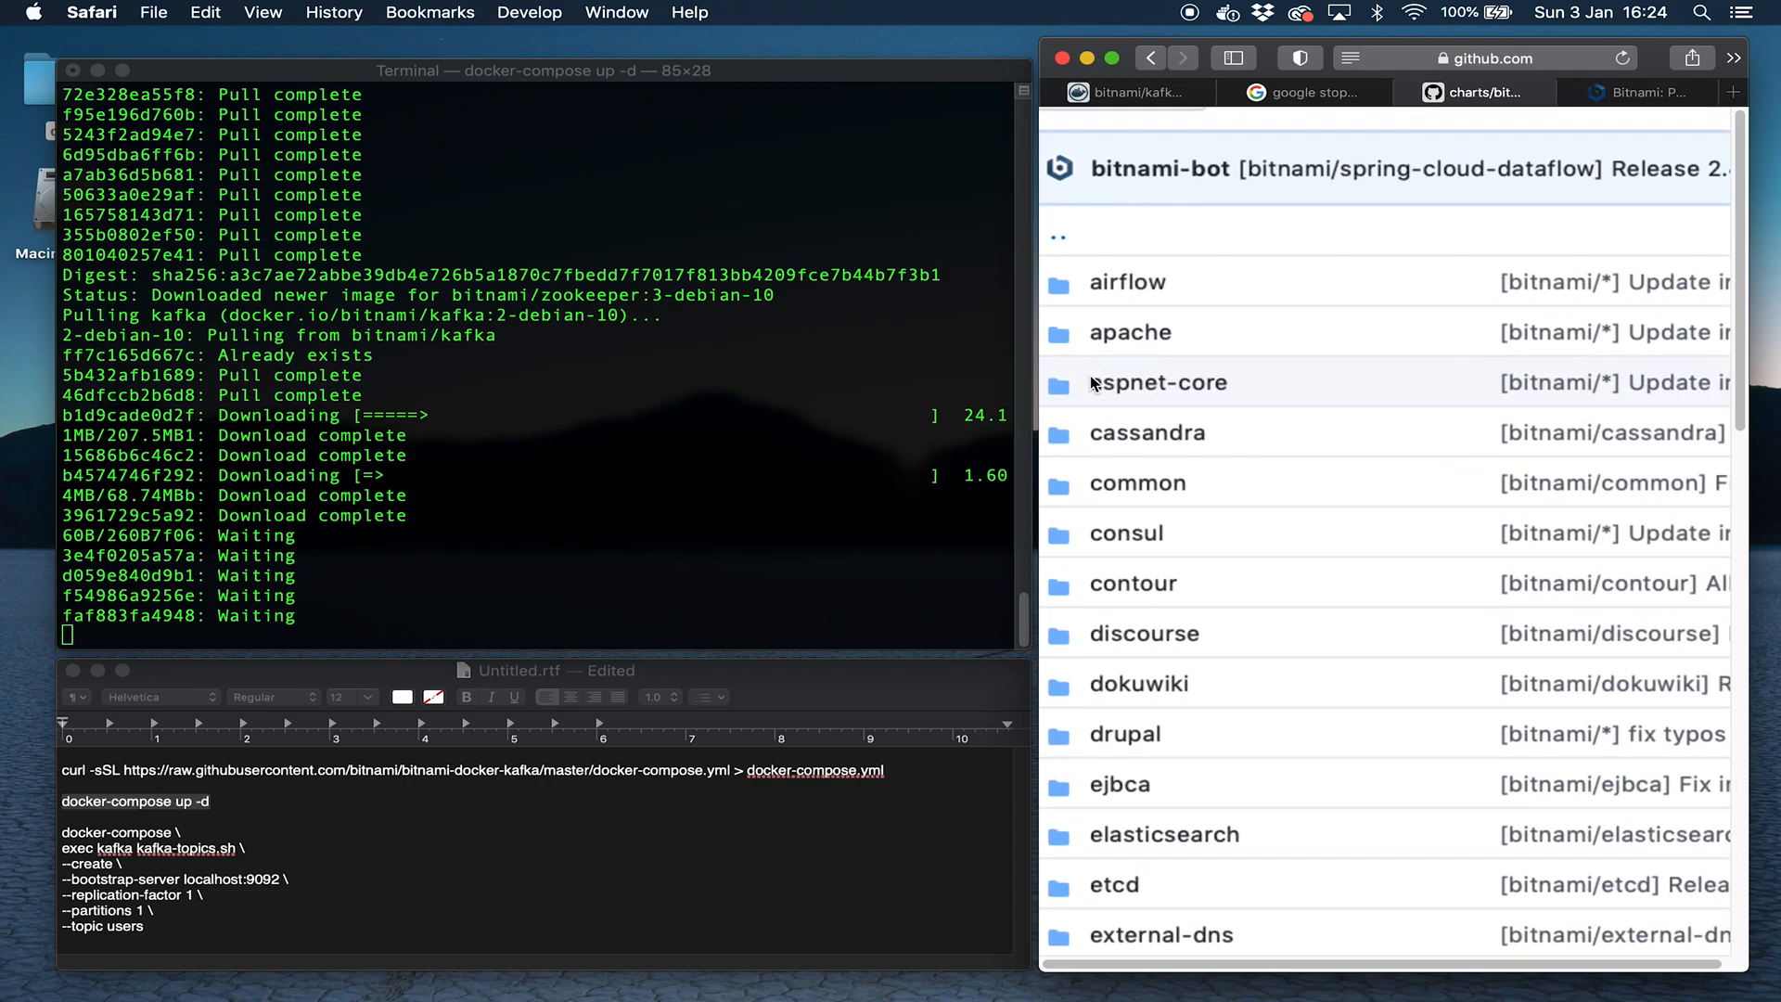
scroll(down, 3)
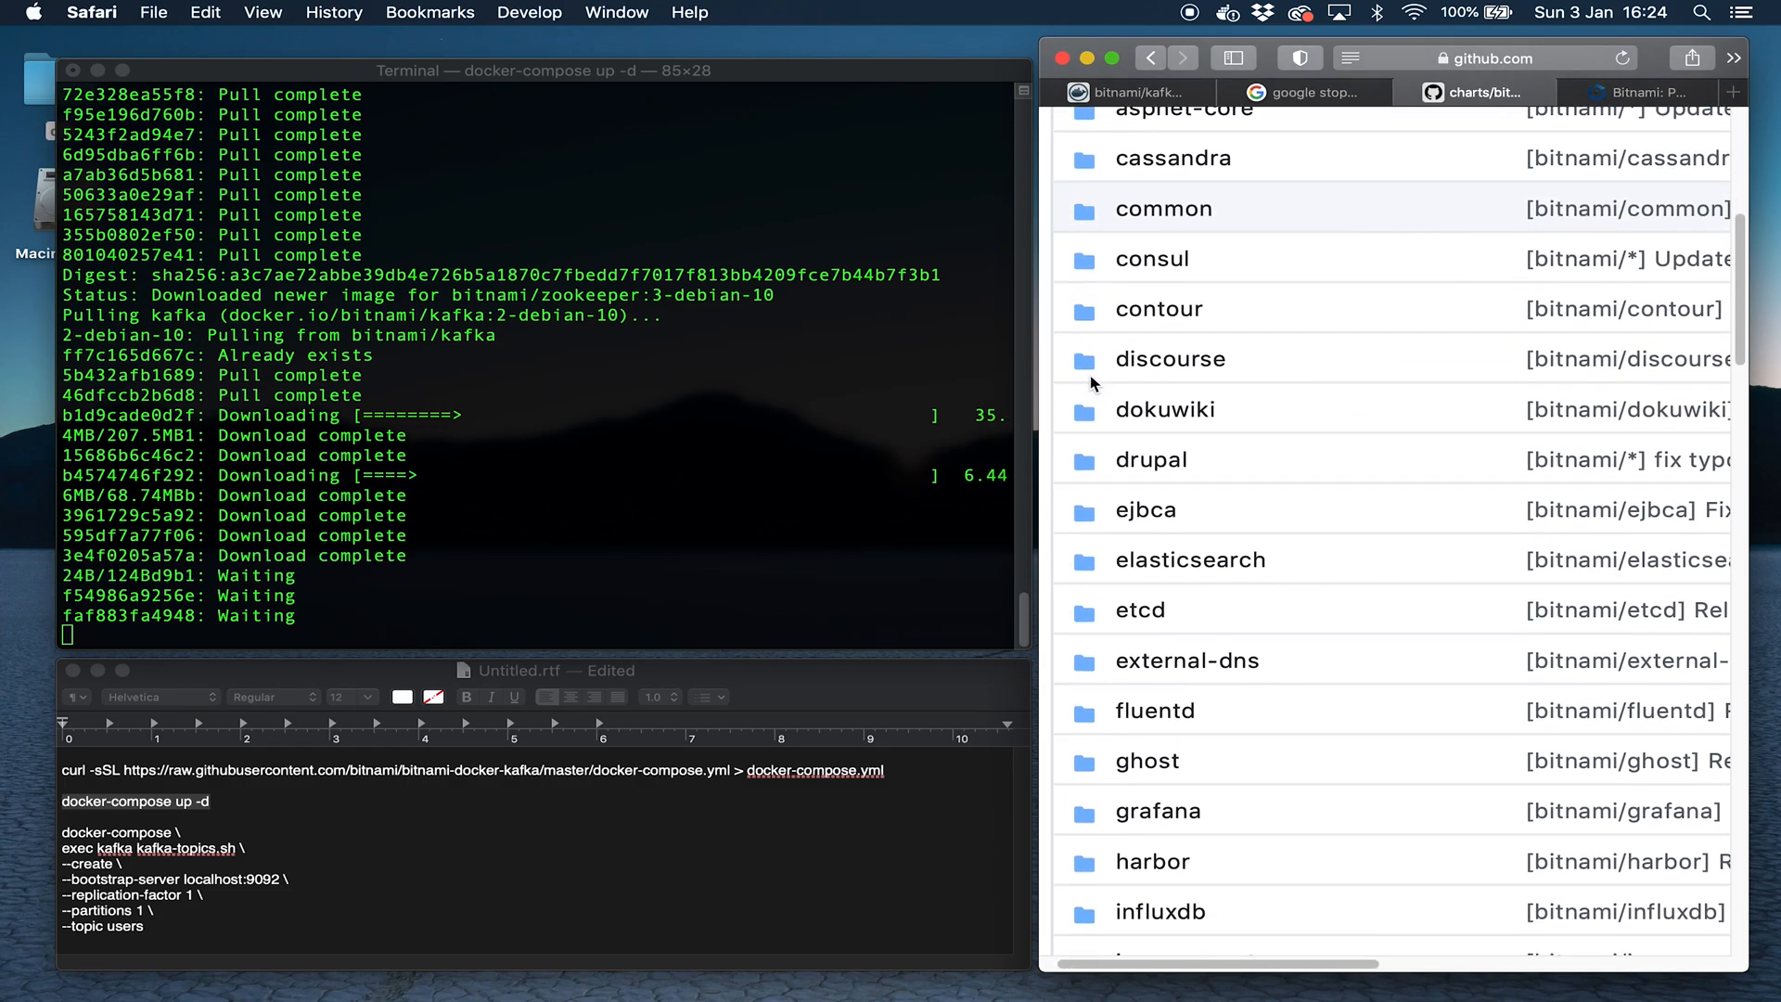
scroll(down, 3)
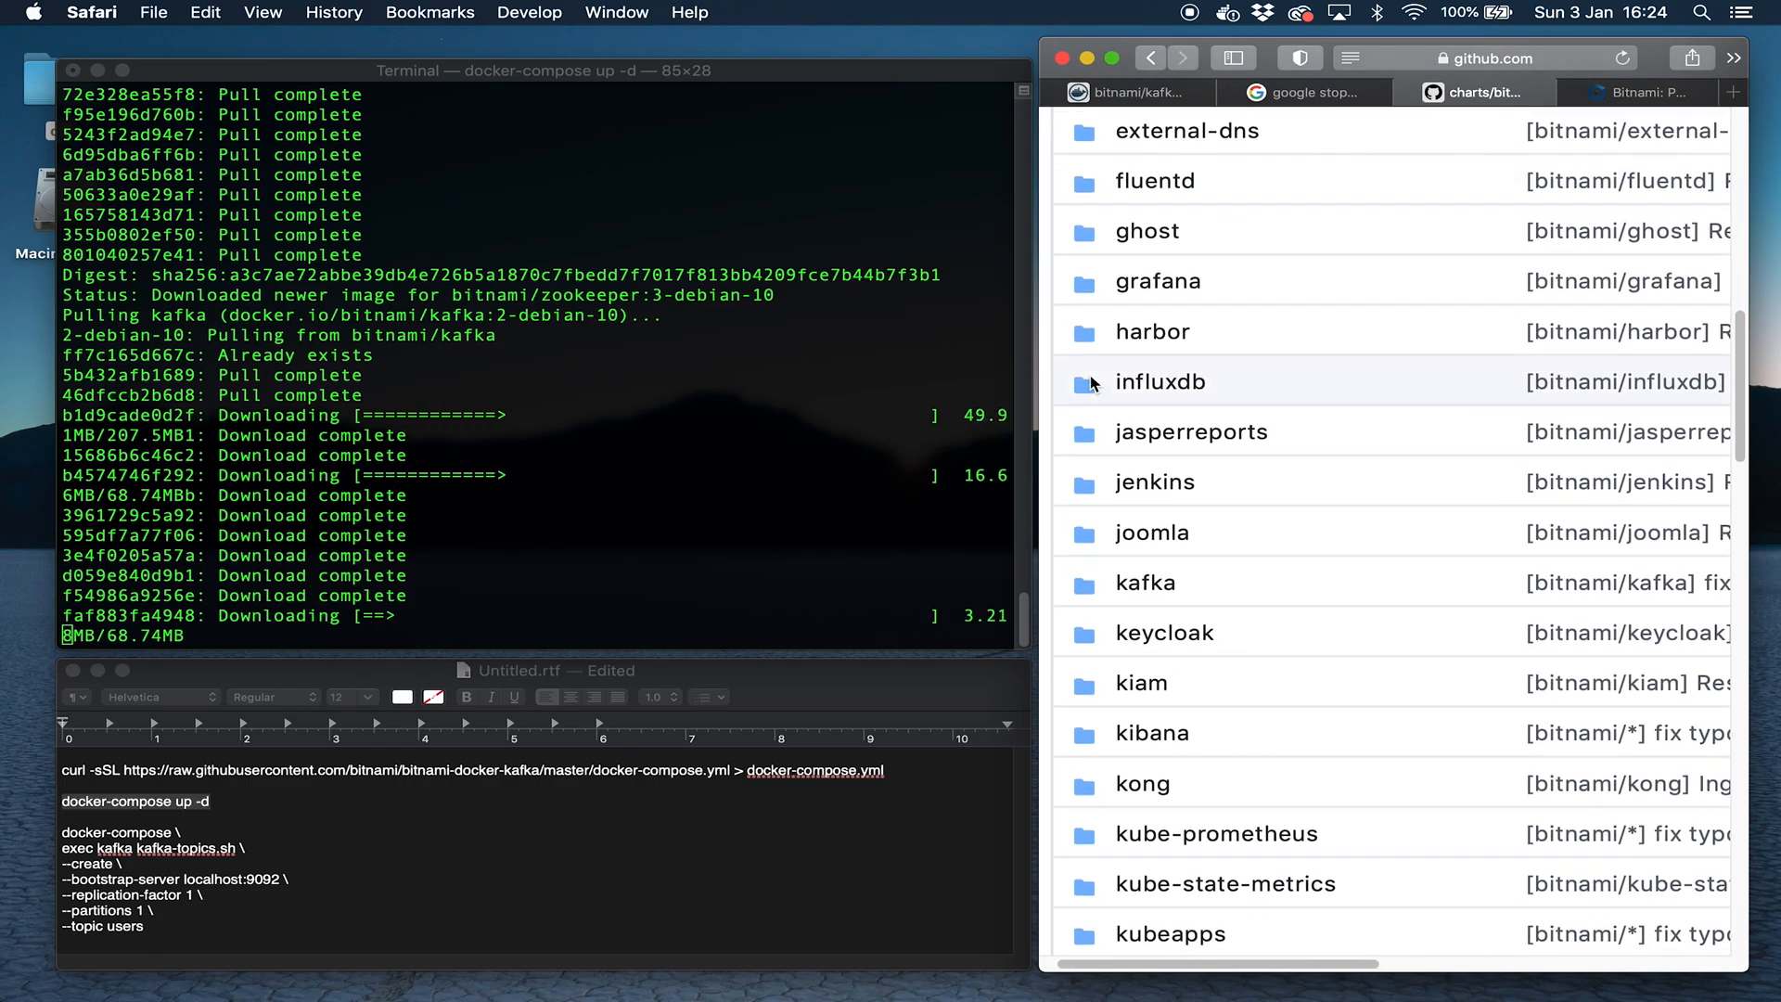
scroll(down, 3)
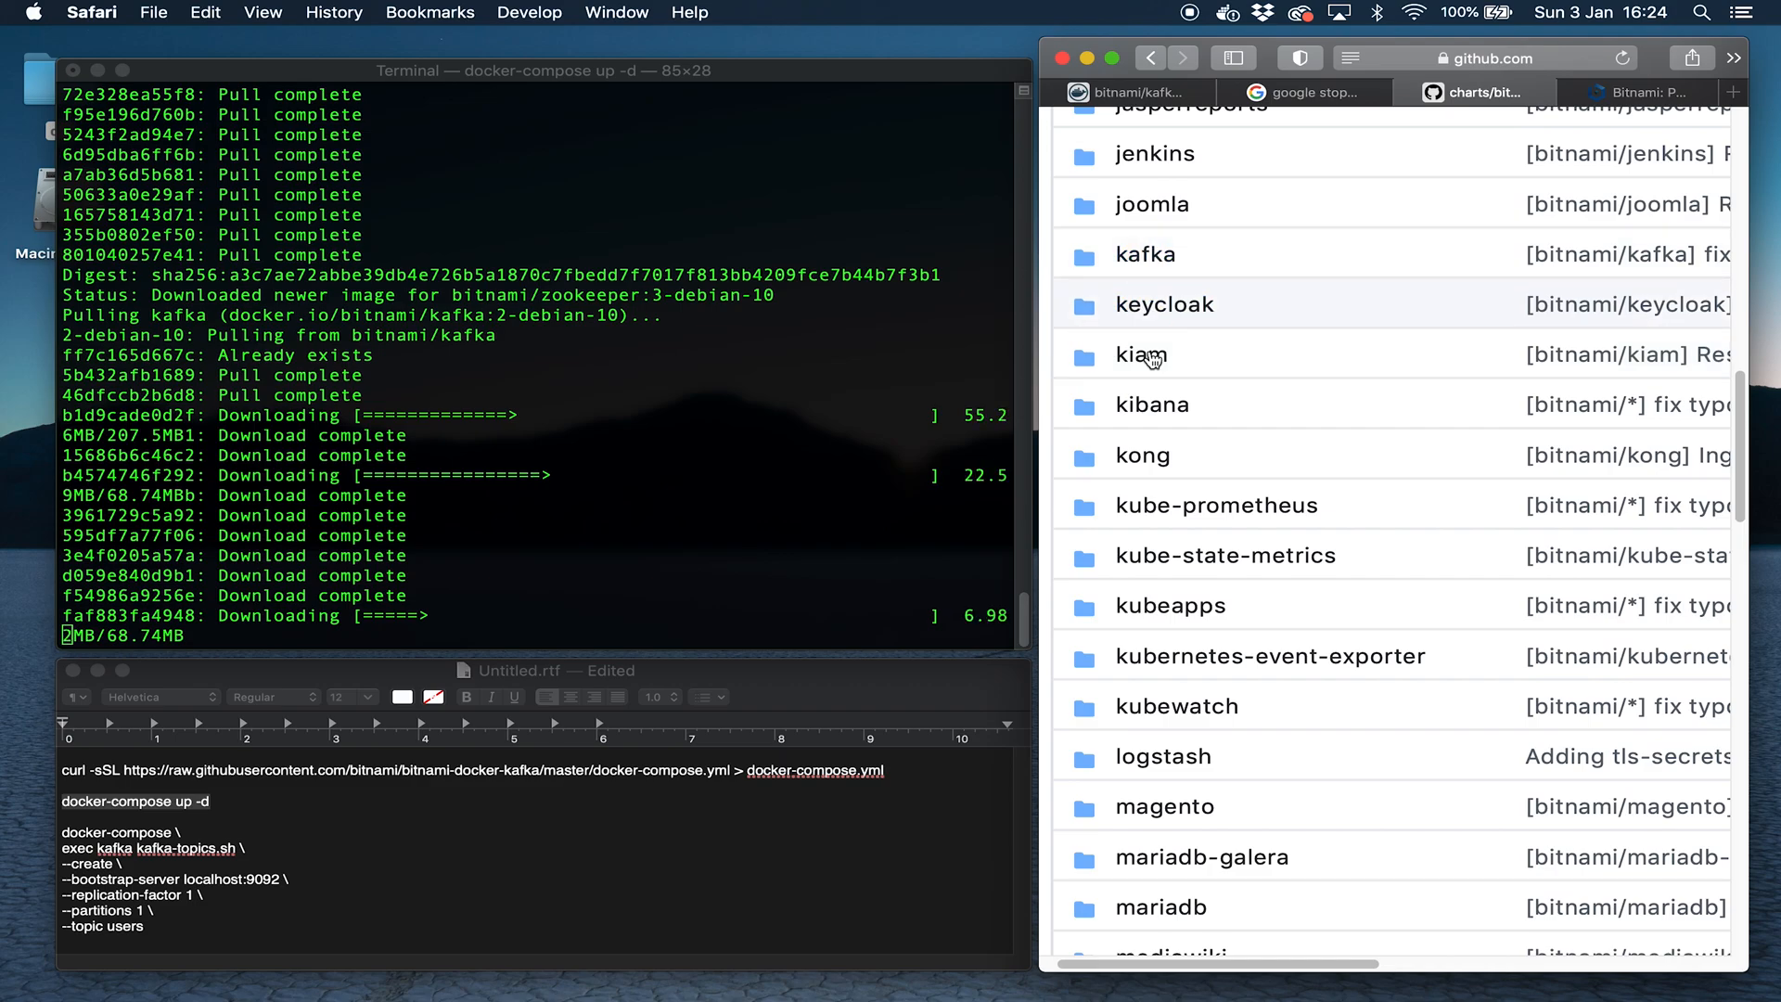
scroll(up, 3)
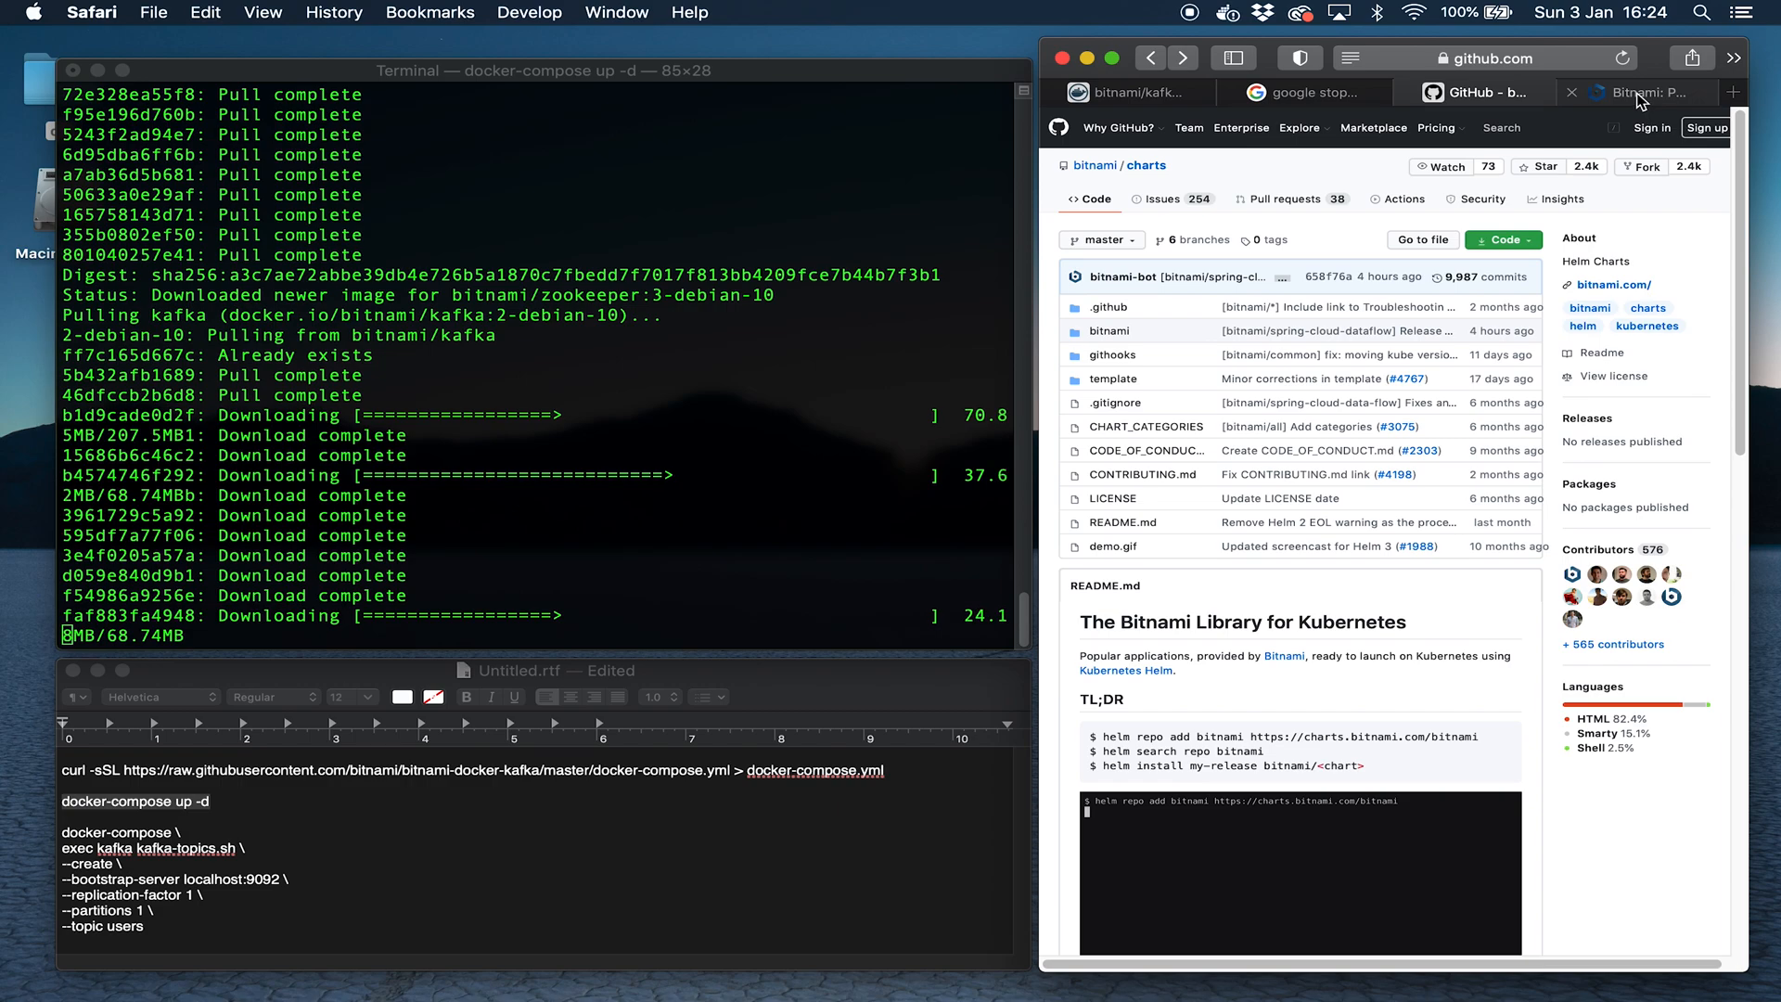
click(1128, 93)
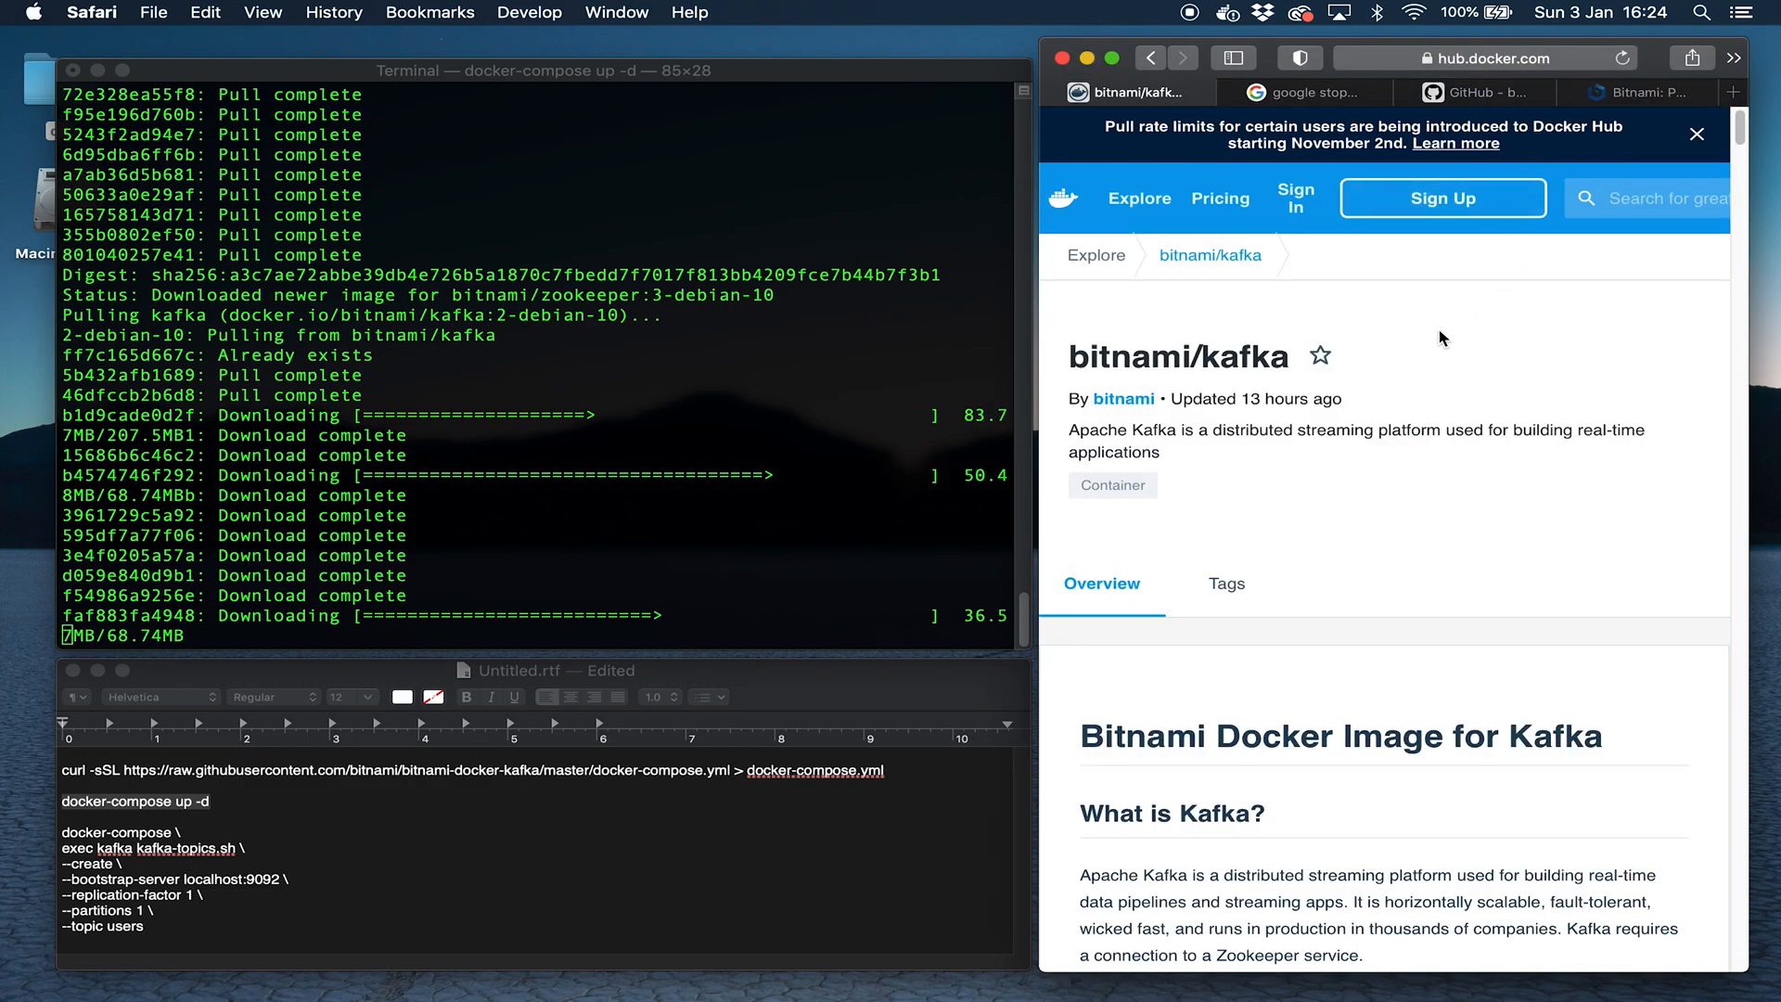
mouse_move(1253, 390)
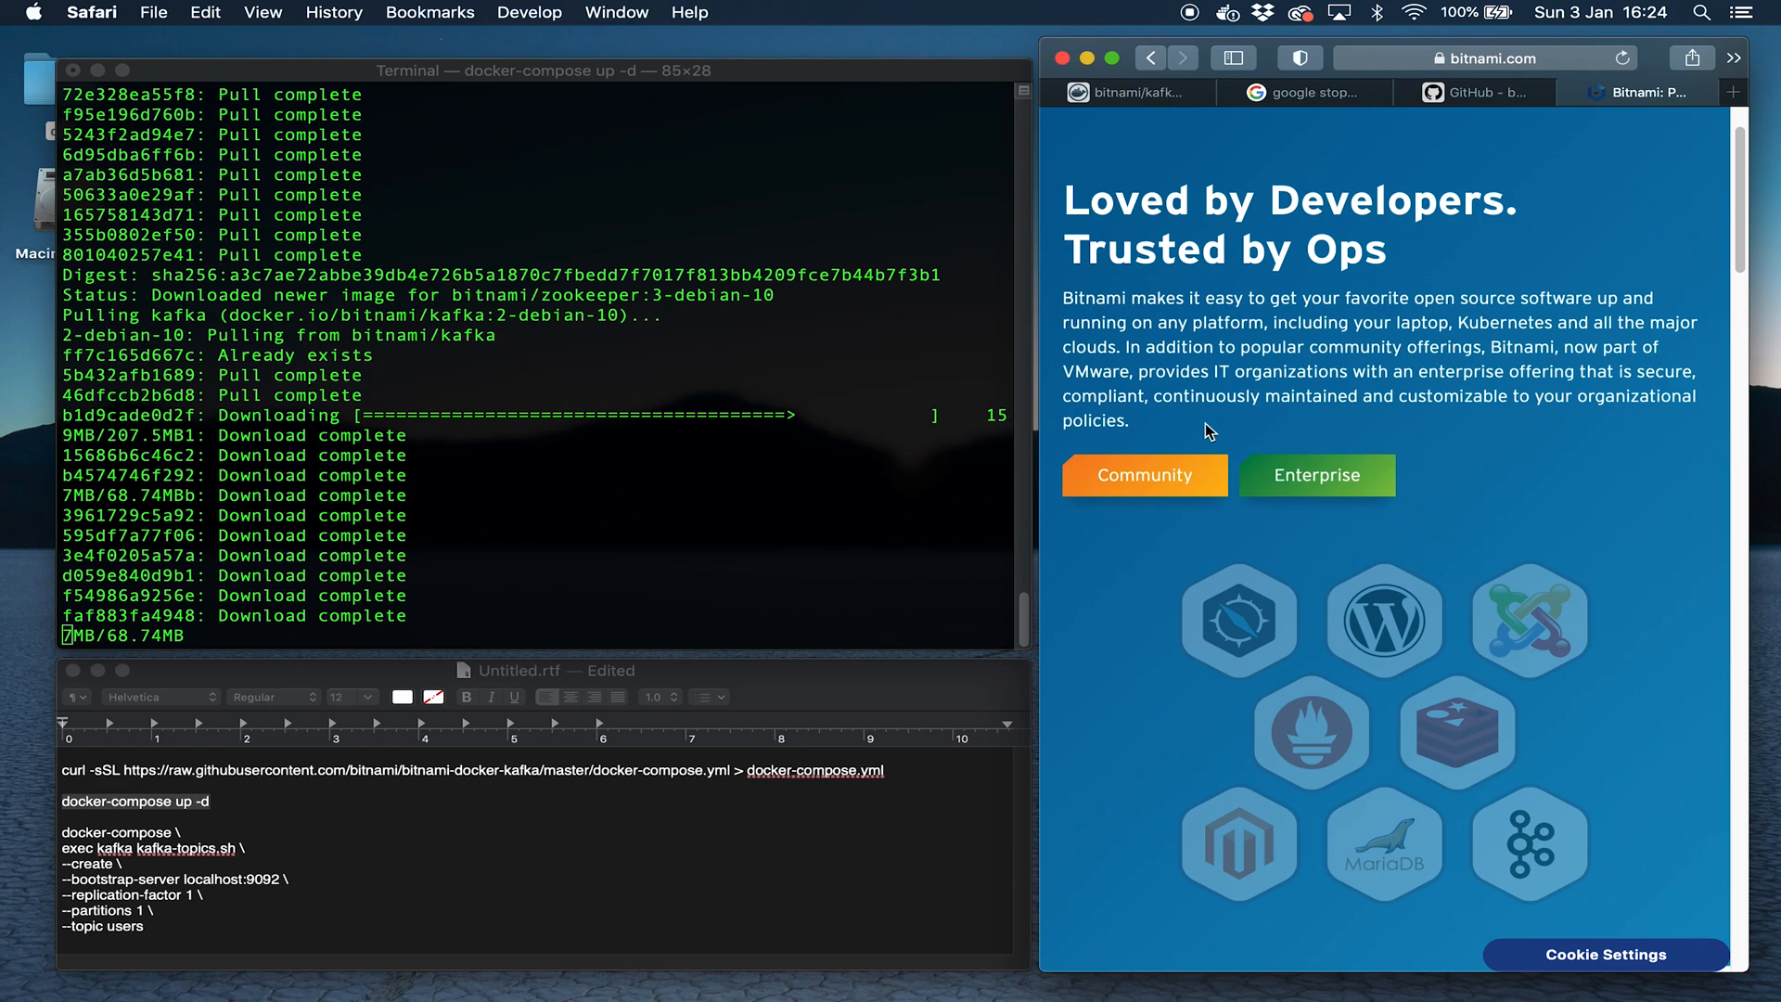
click(1475, 92)
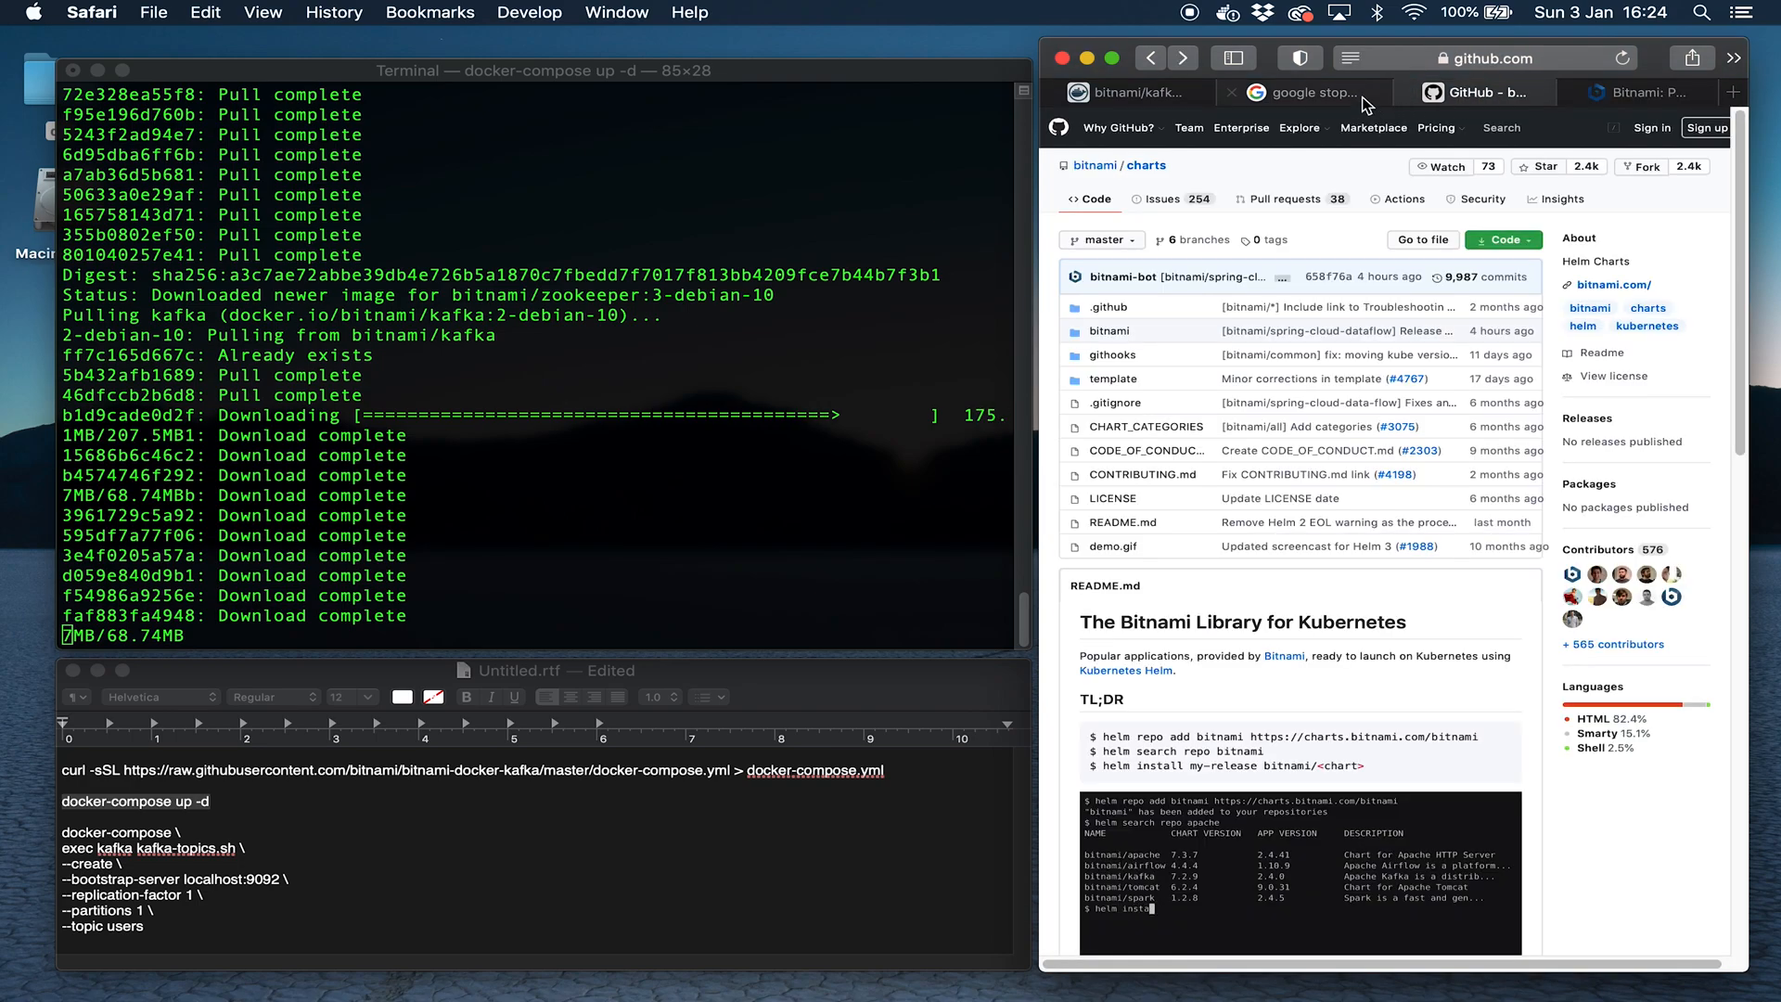
Check the stopwatch while Kafka finishes starting and the users topic create command runs.
click(1306, 92)
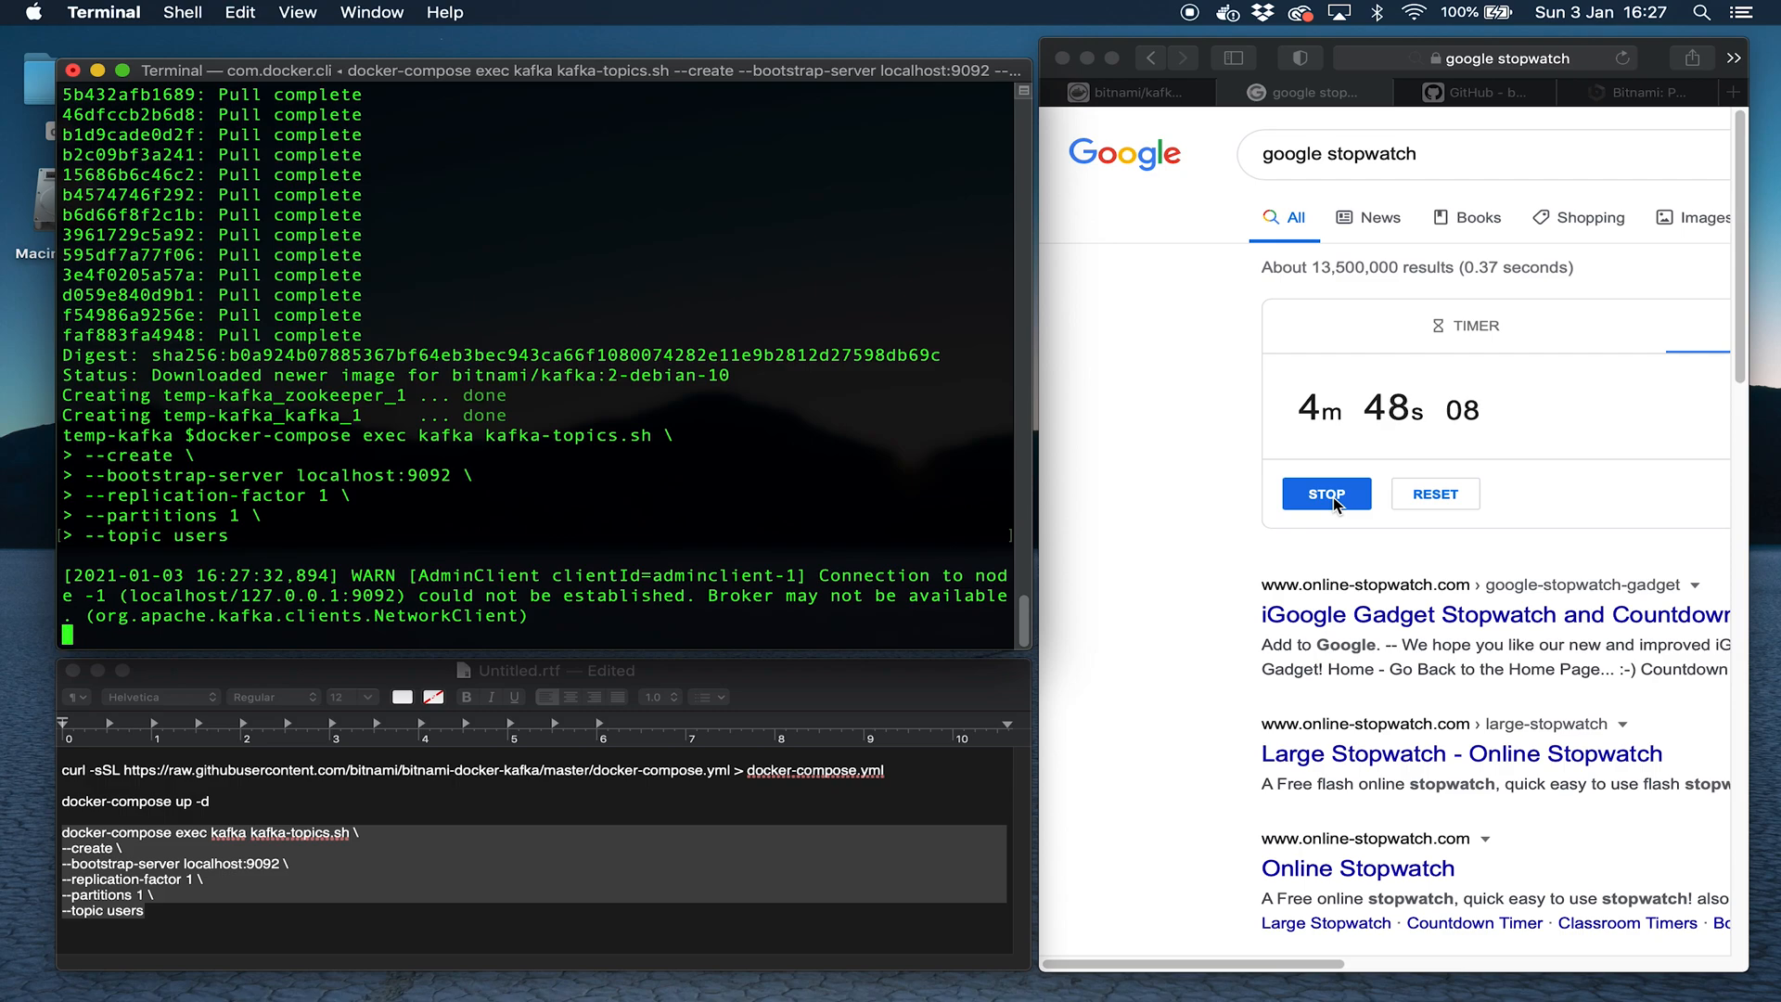
Stop the timer at 4m 57s and create the second topic users2 with kafka-topics.sh.
click(1325, 494)
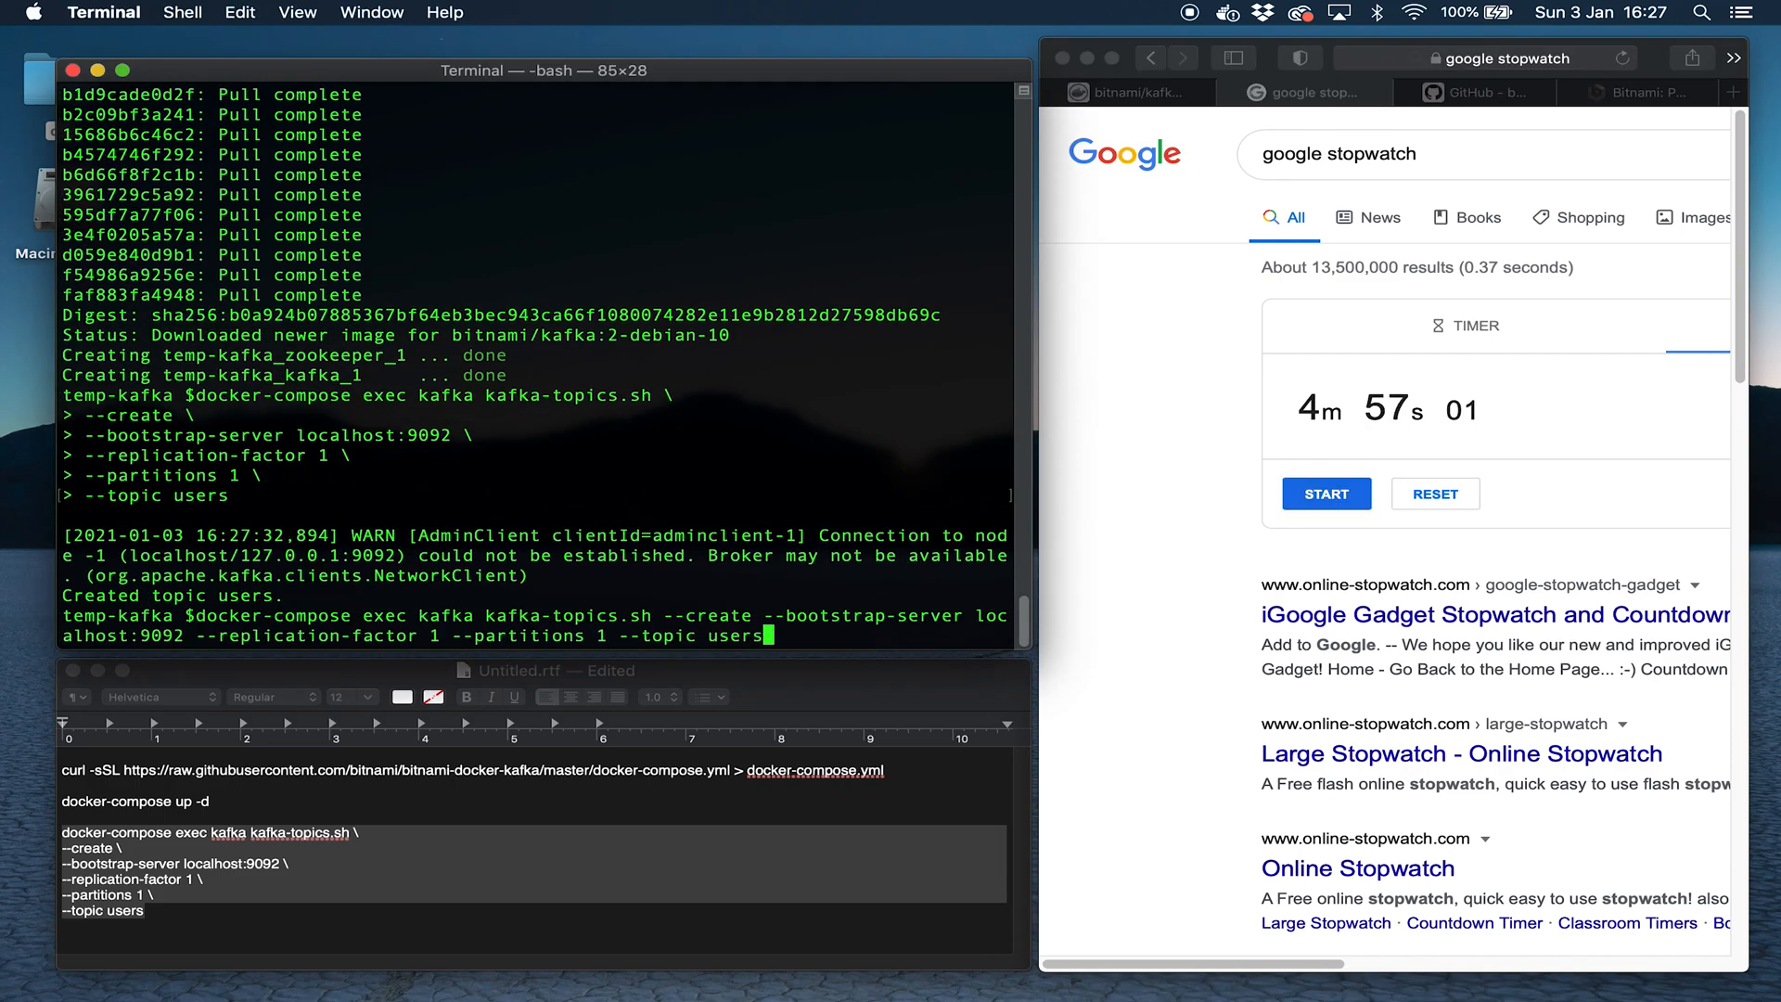
text(2)
key(Return)
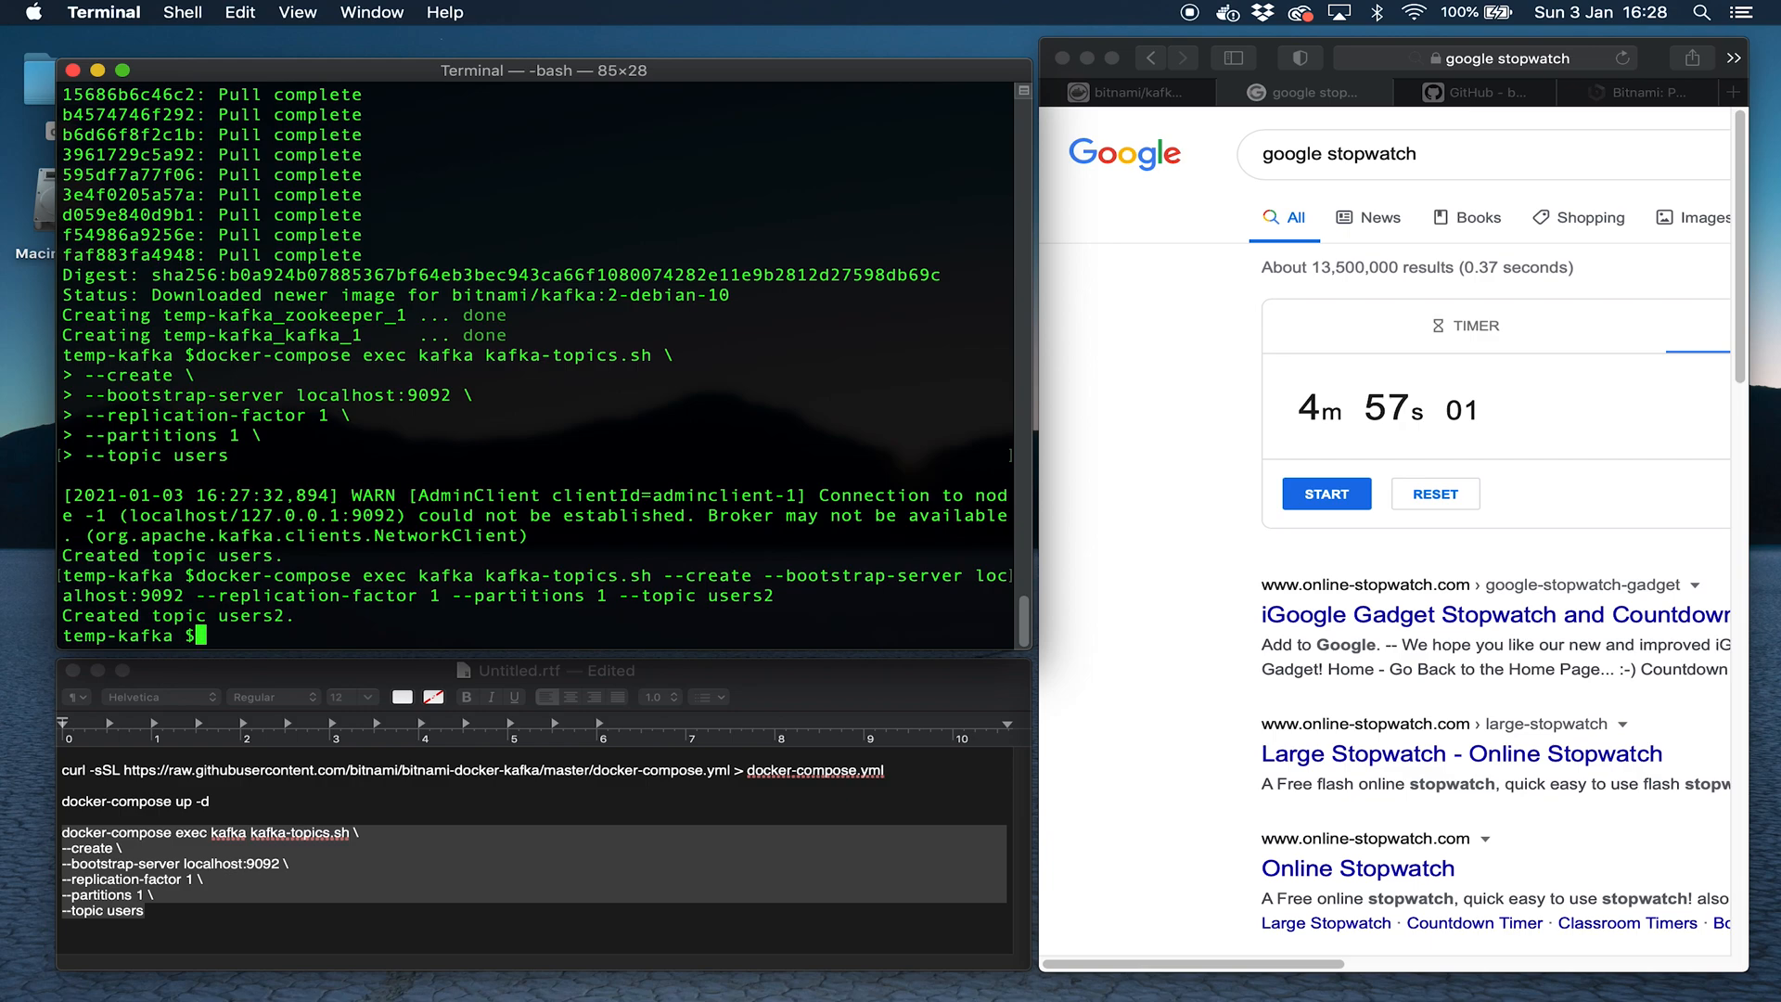
mouse_move(347, 493)
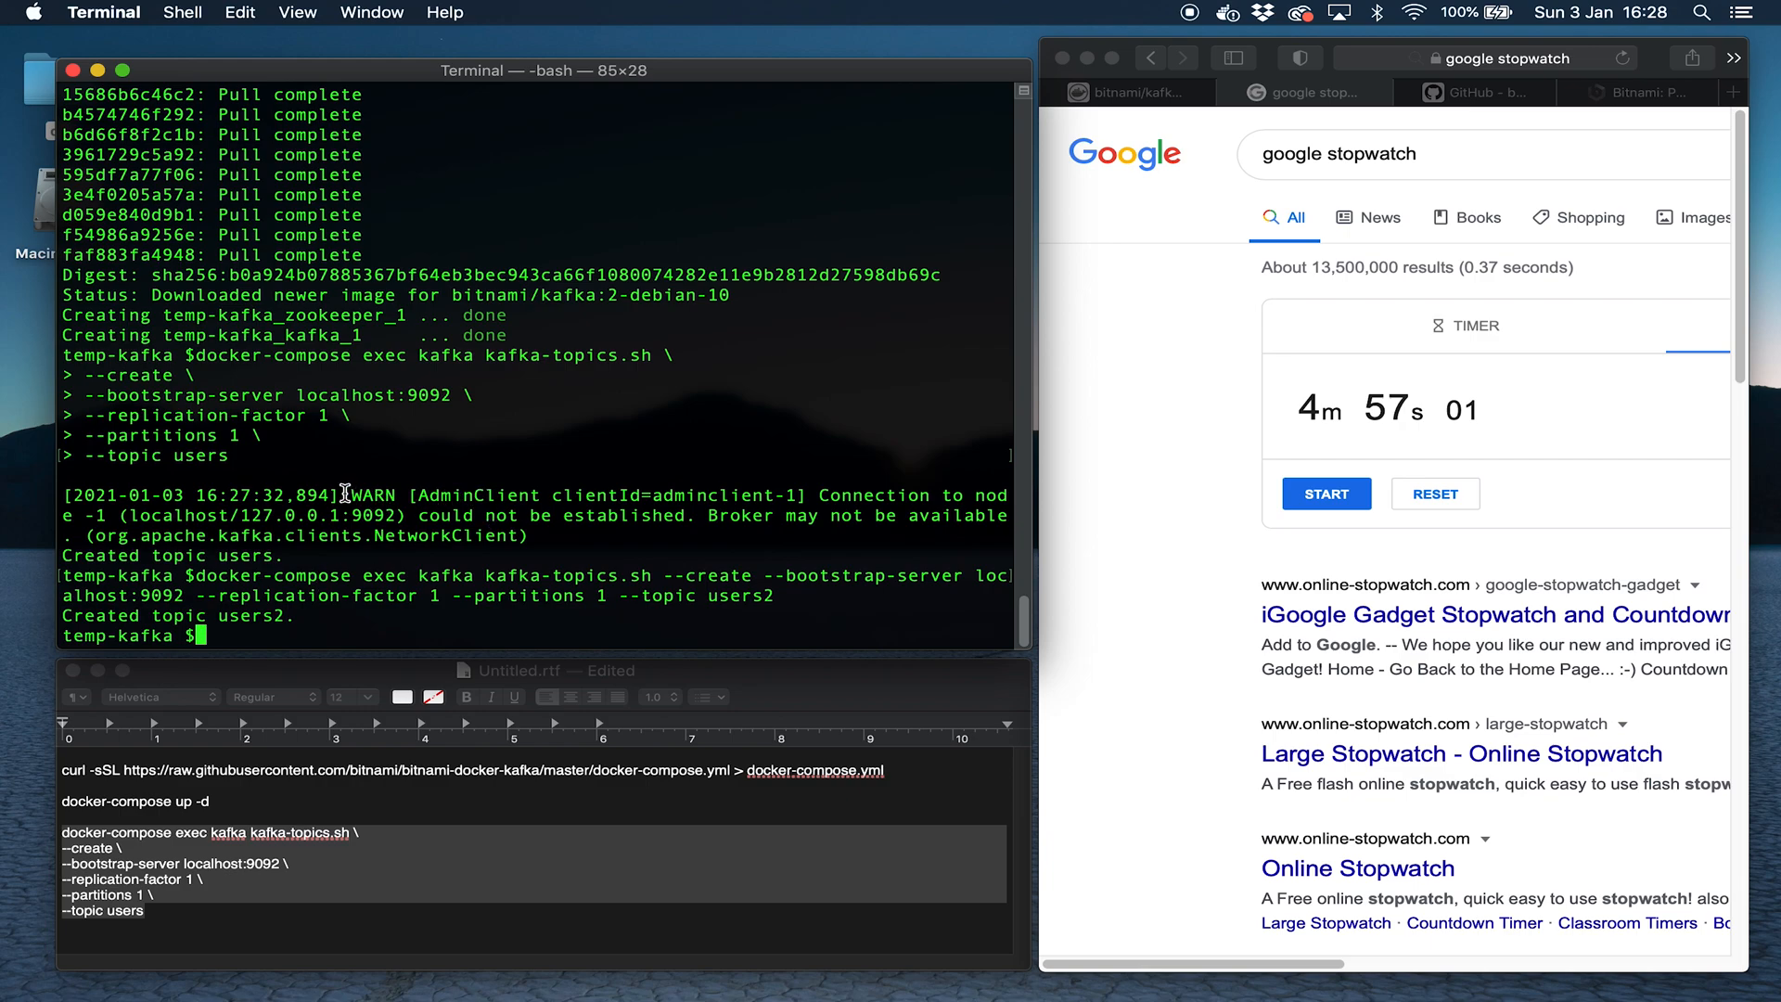
mouse_move(427, 553)
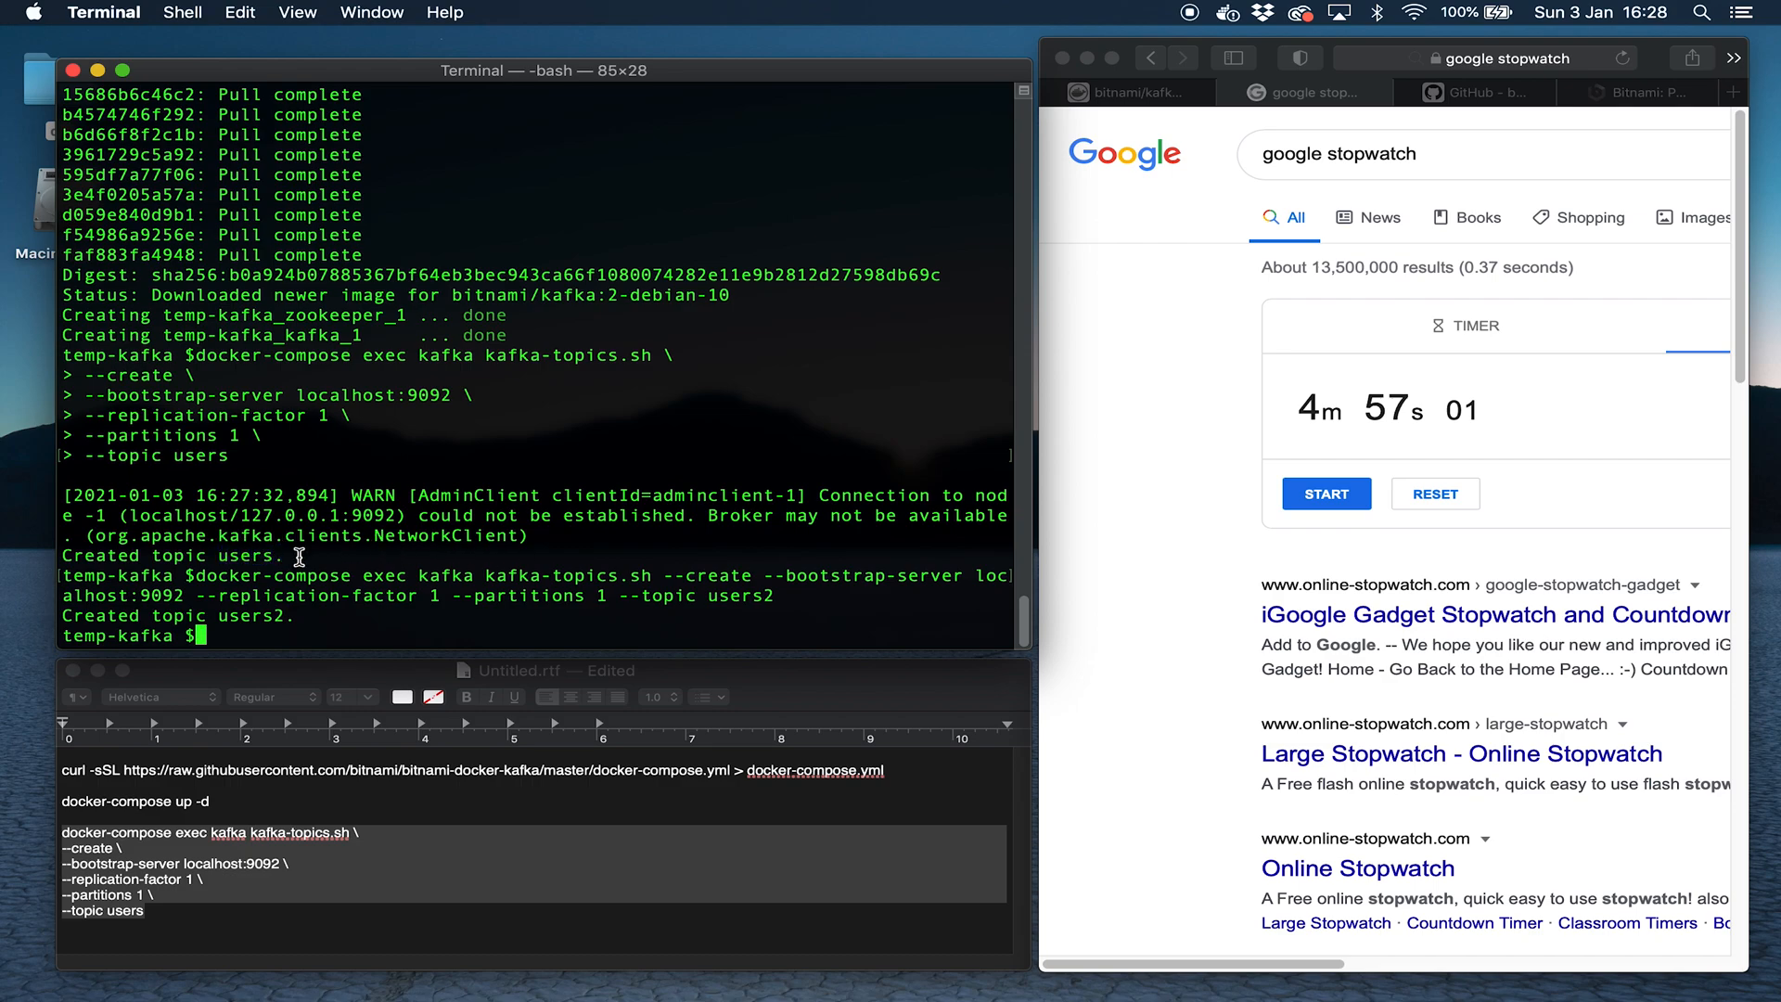
double_click(737, 596)
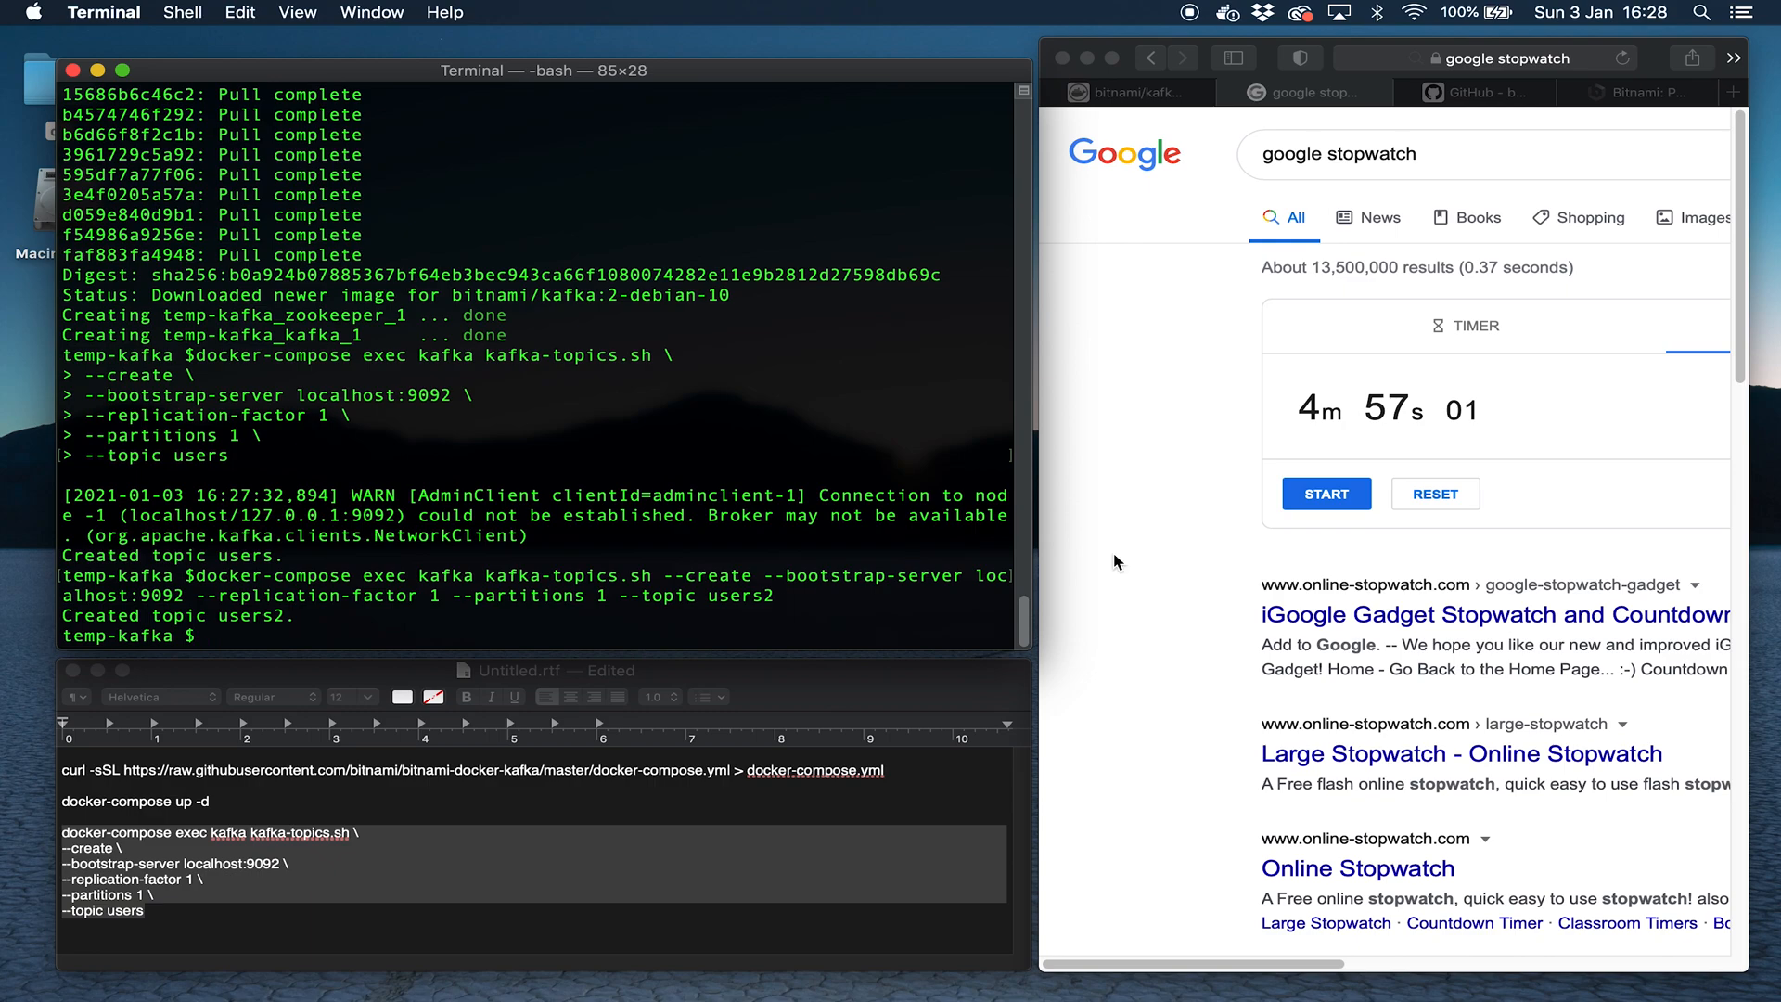
mouse_move(611, 562)
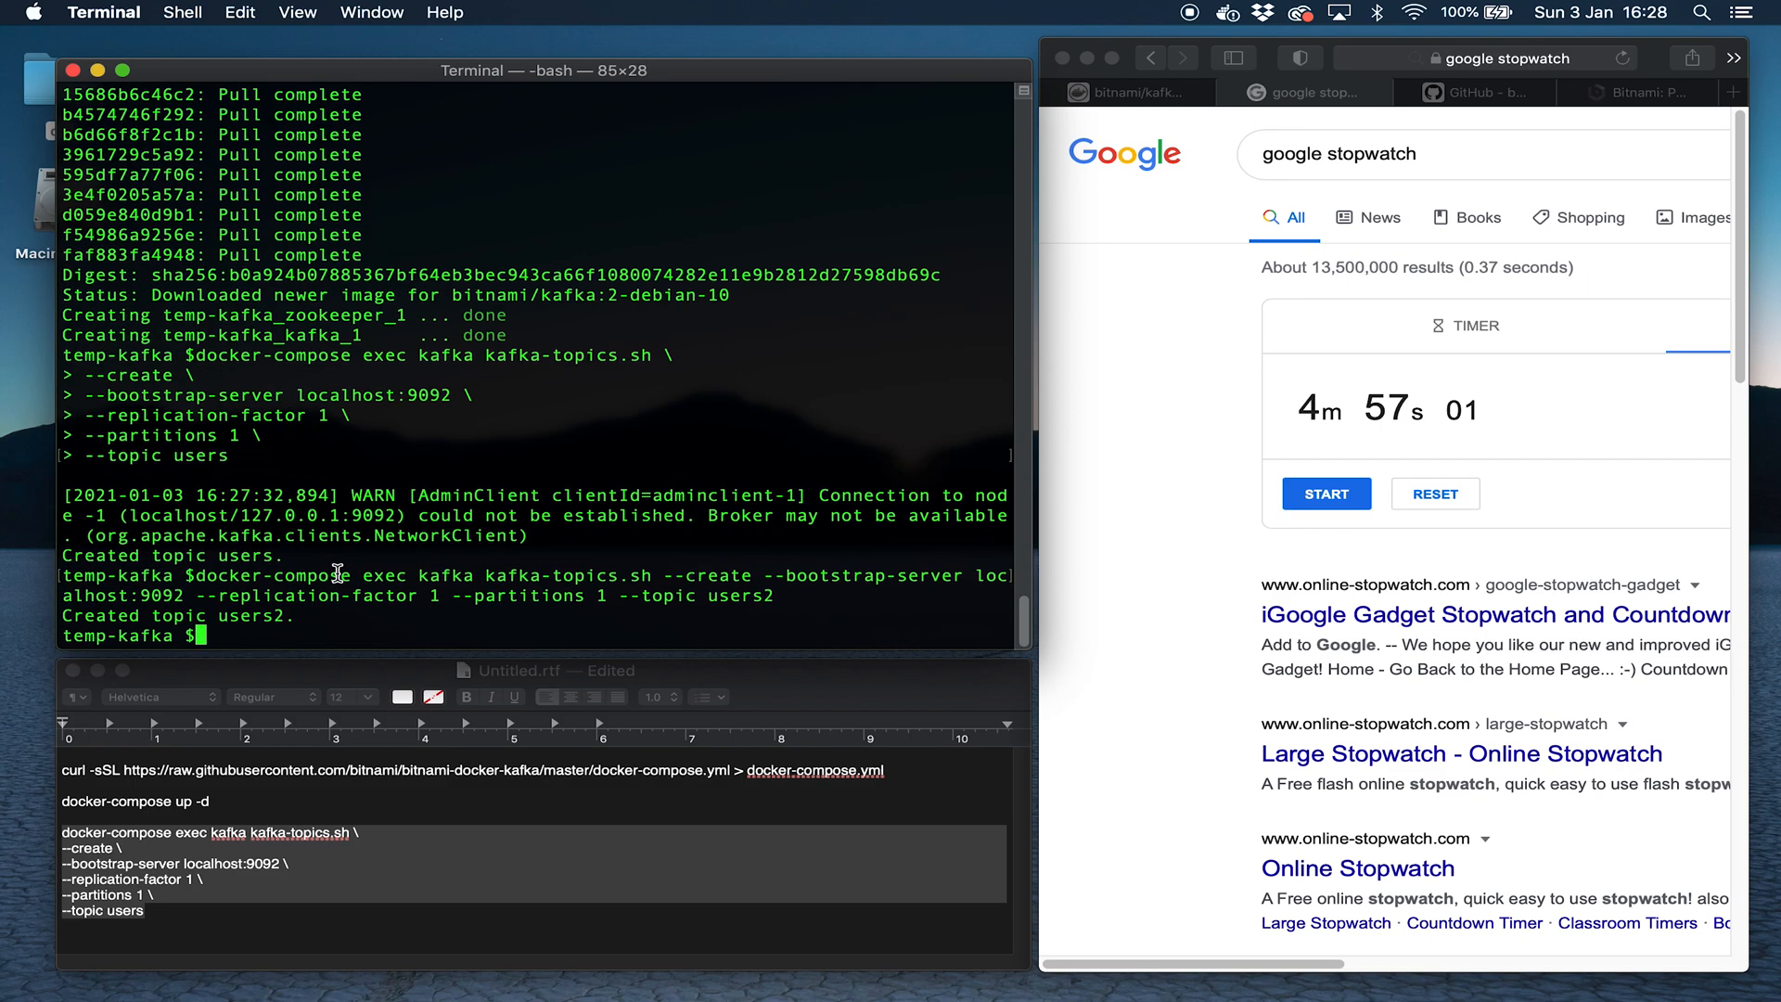
Run docker-compose down and up -d, then create topic users3.
text(docker-compose down)
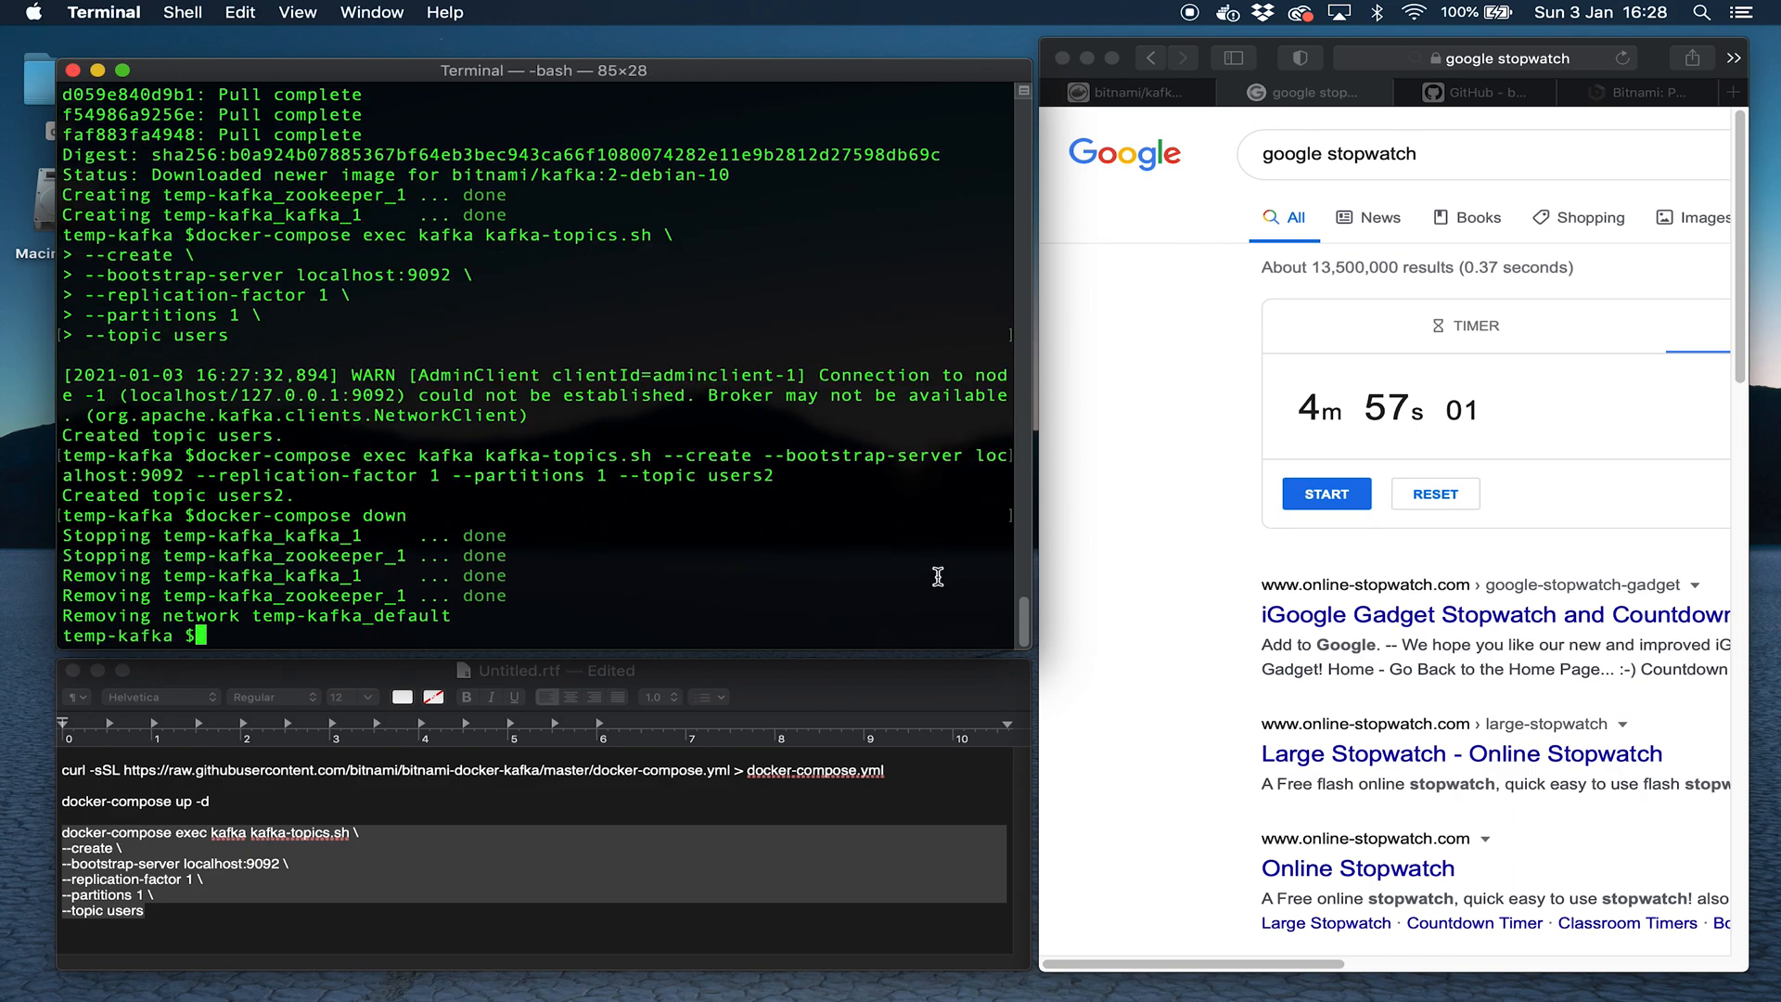
click(1476, 57)
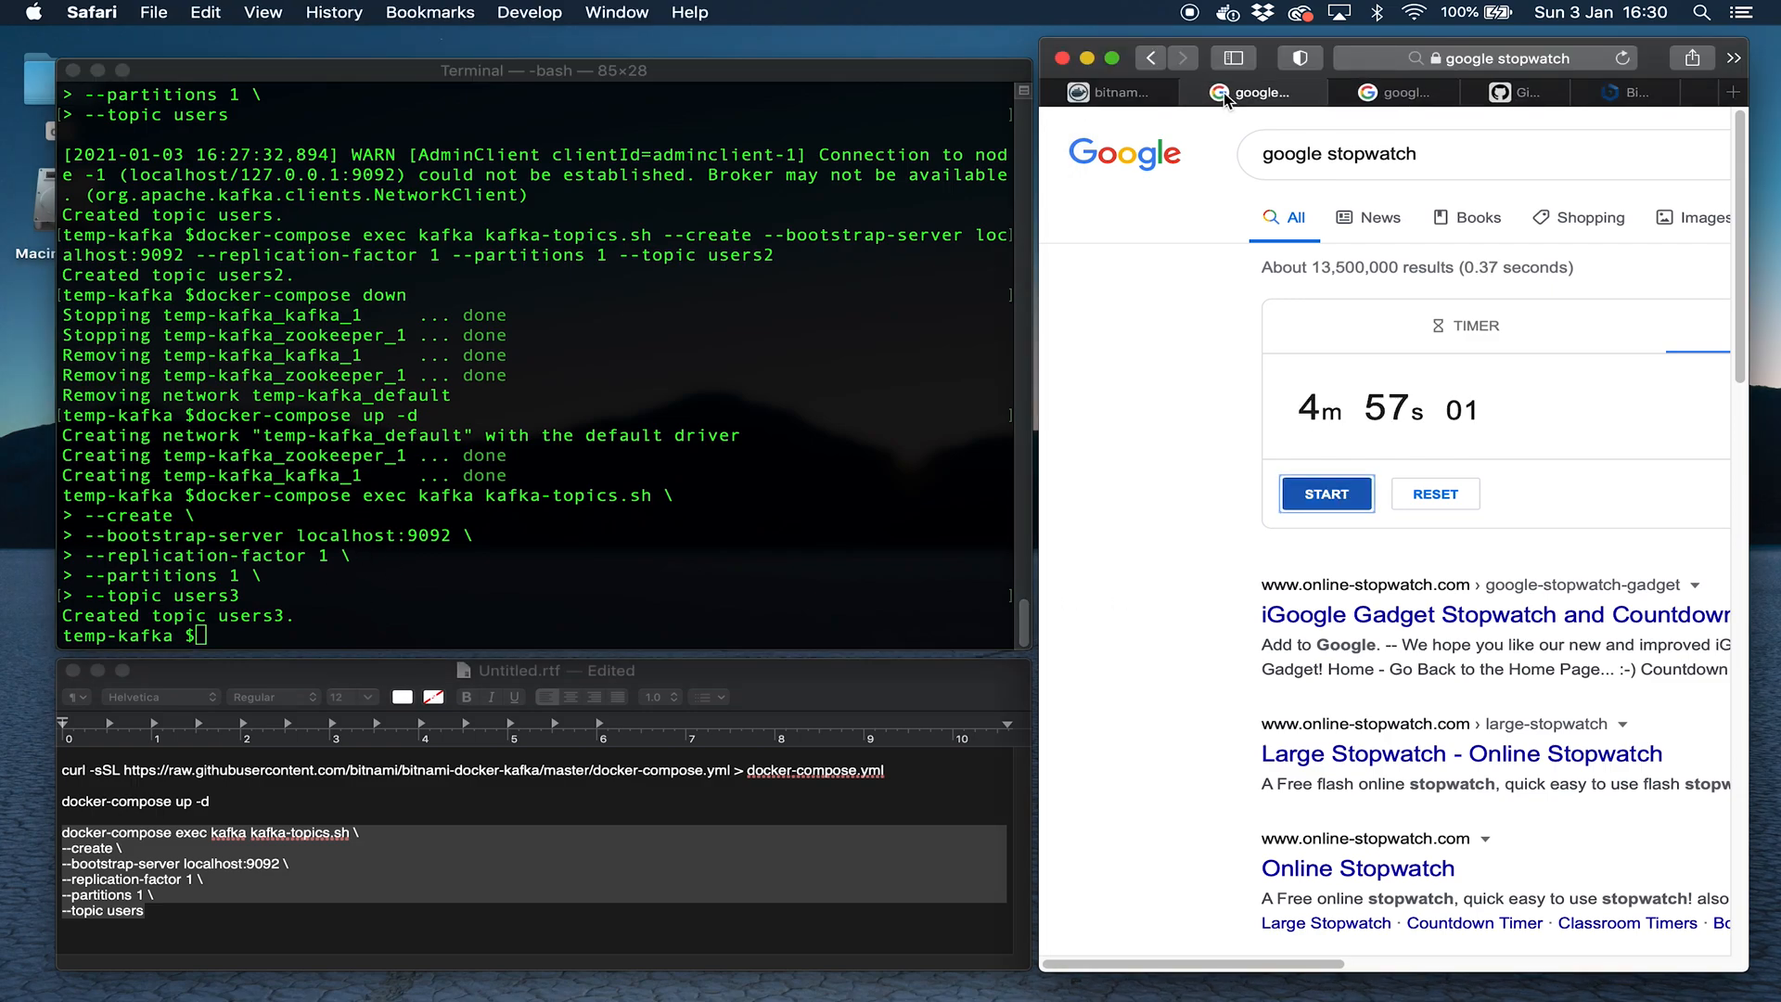
mouse_move(951, 400)
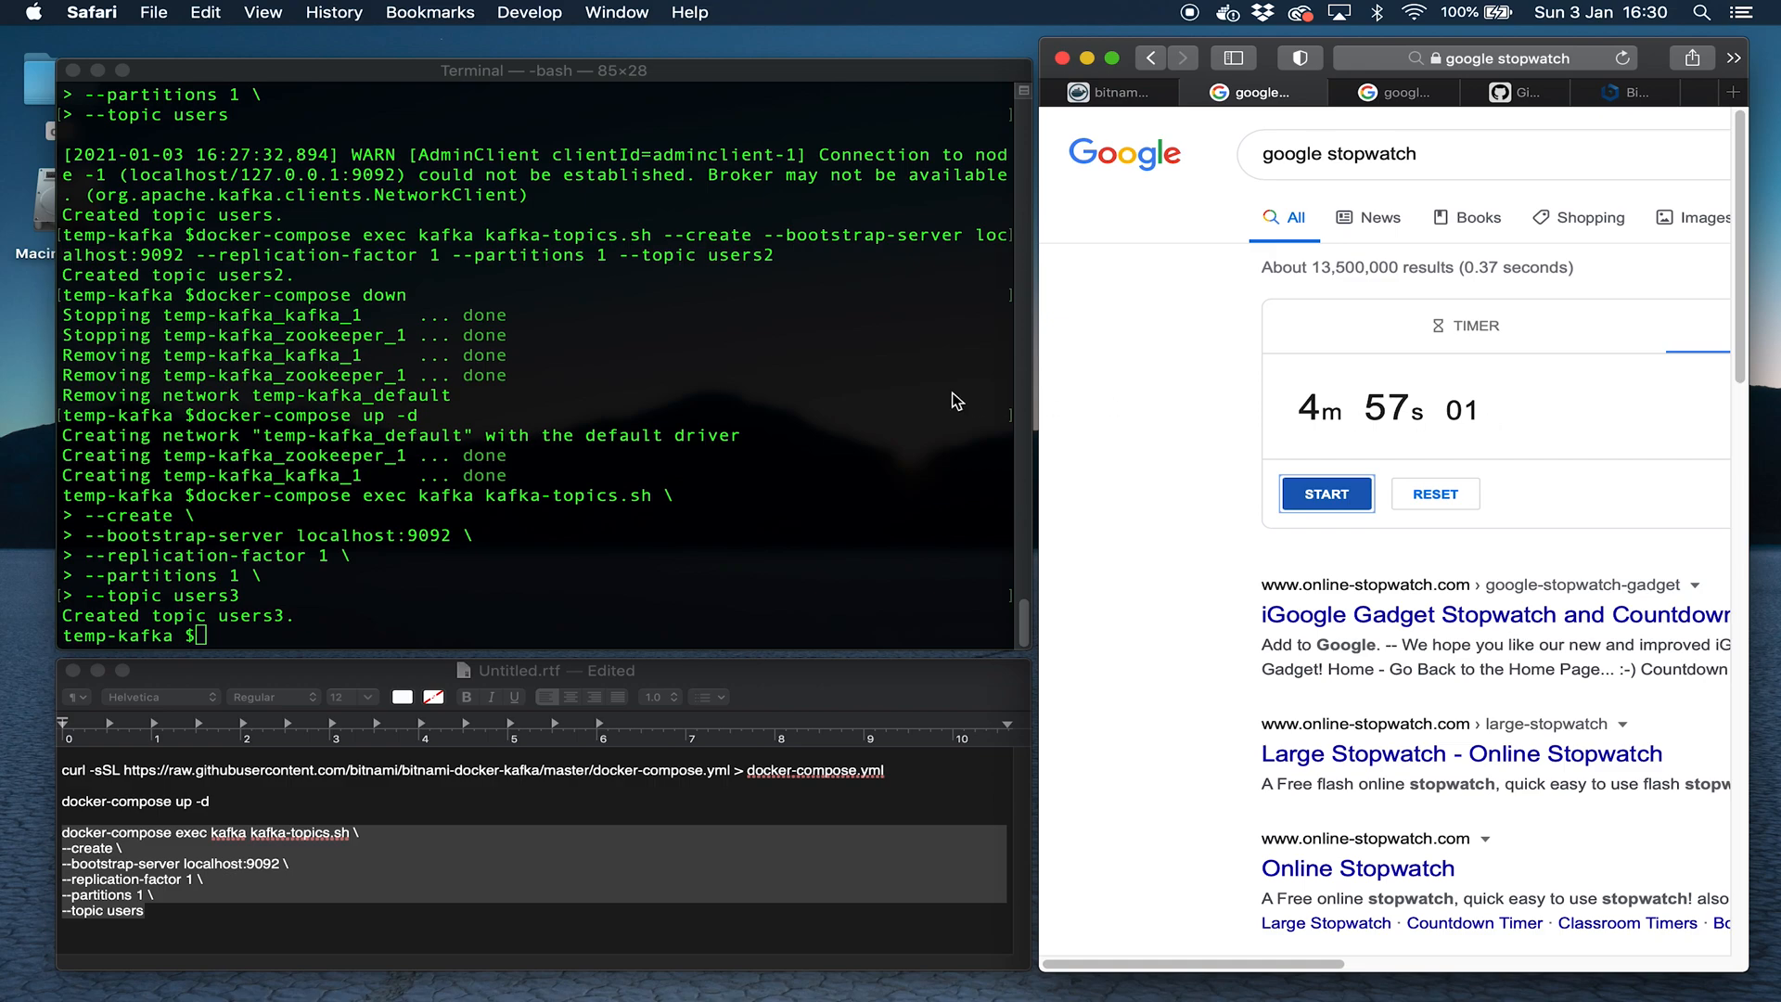
mouse_move(473, 376)
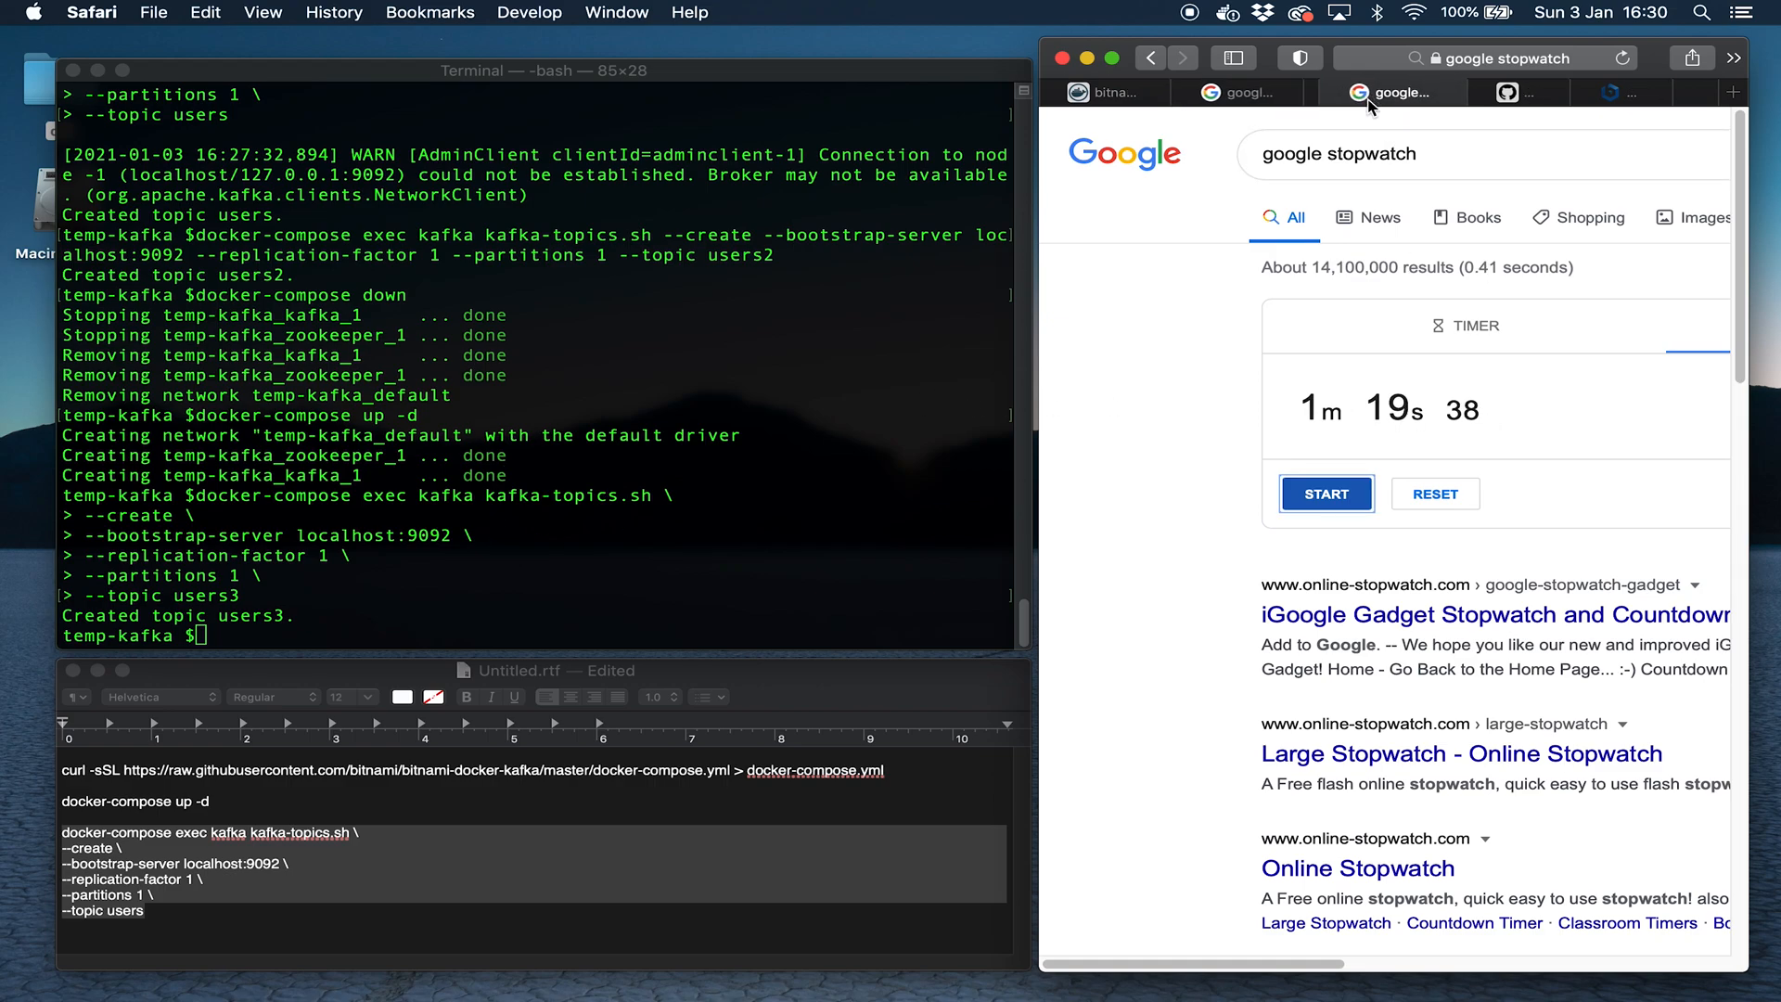
mouse_move(641, 413)
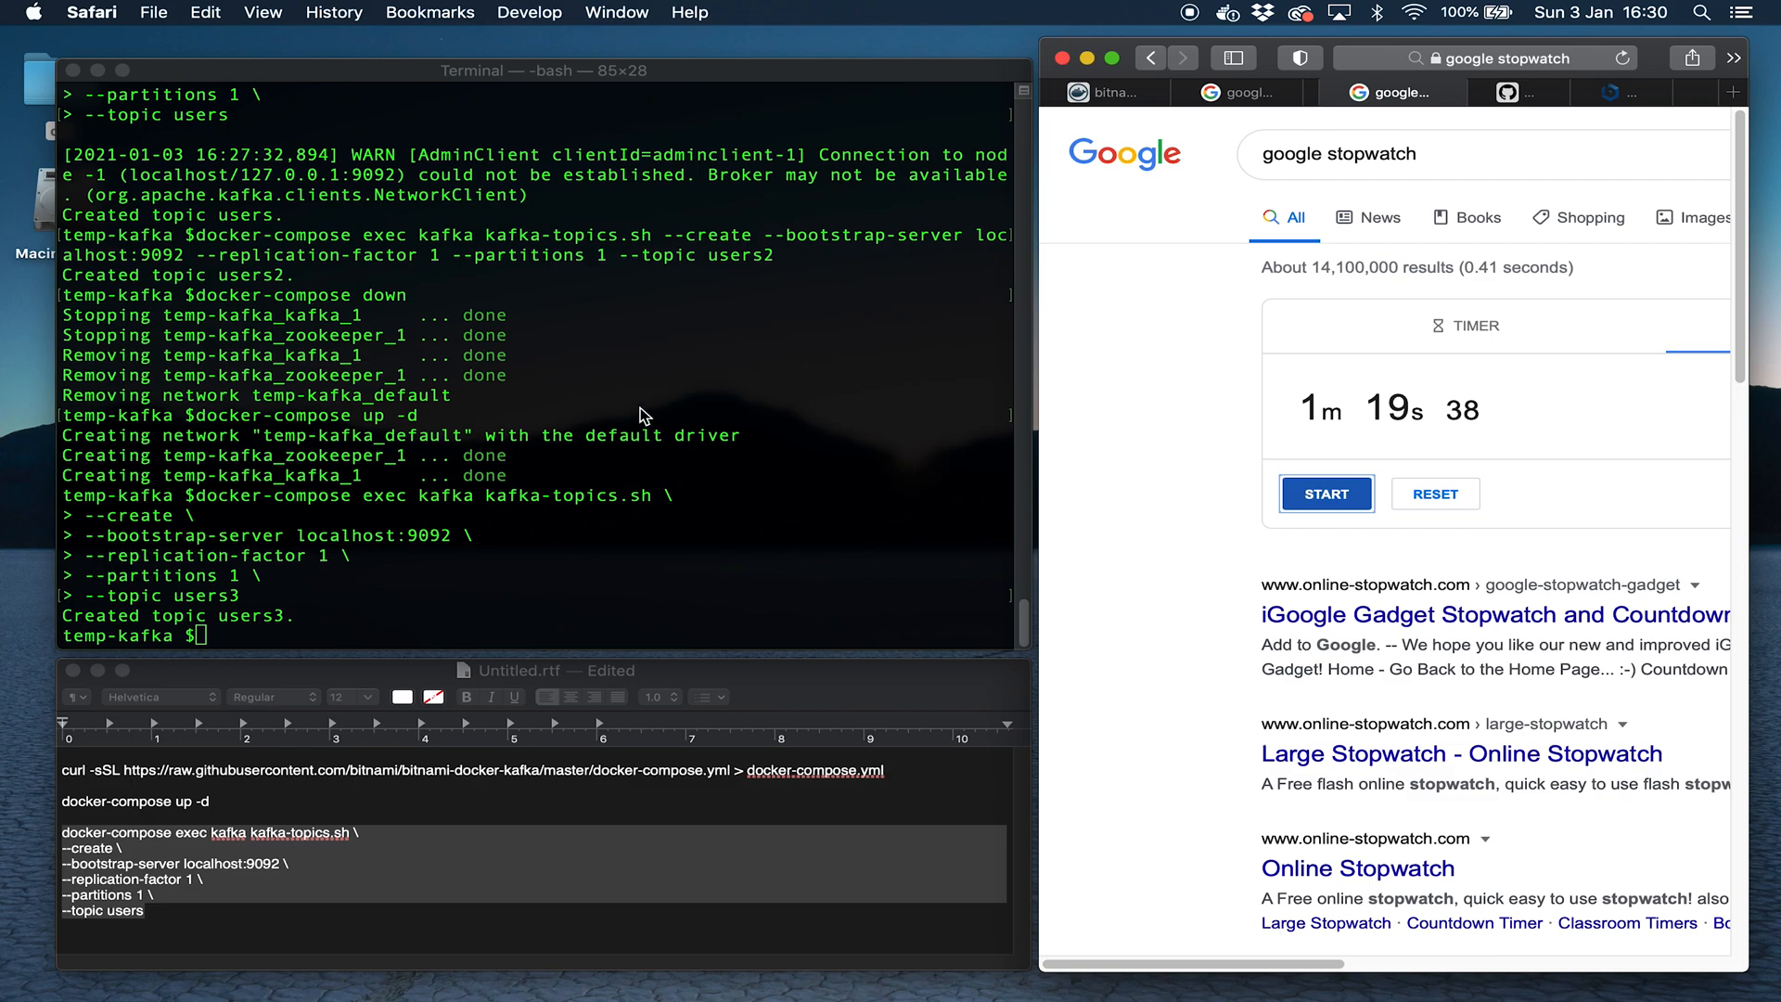
mouse_move(614, 575)
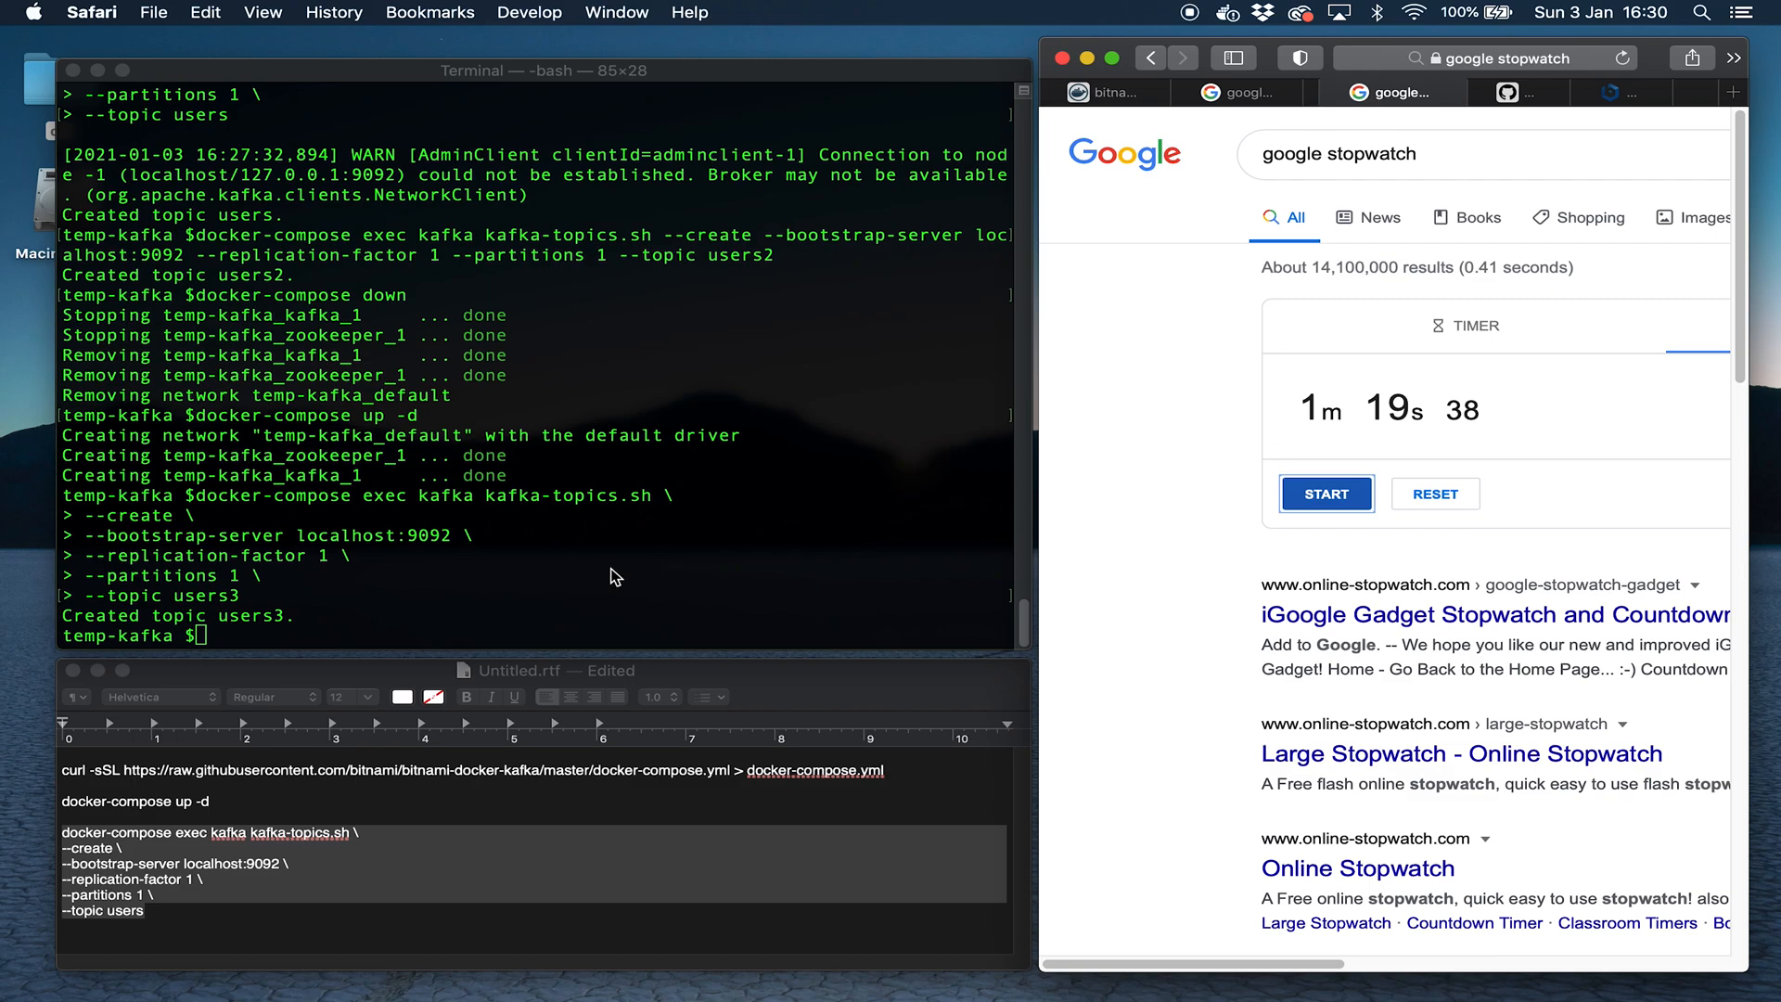